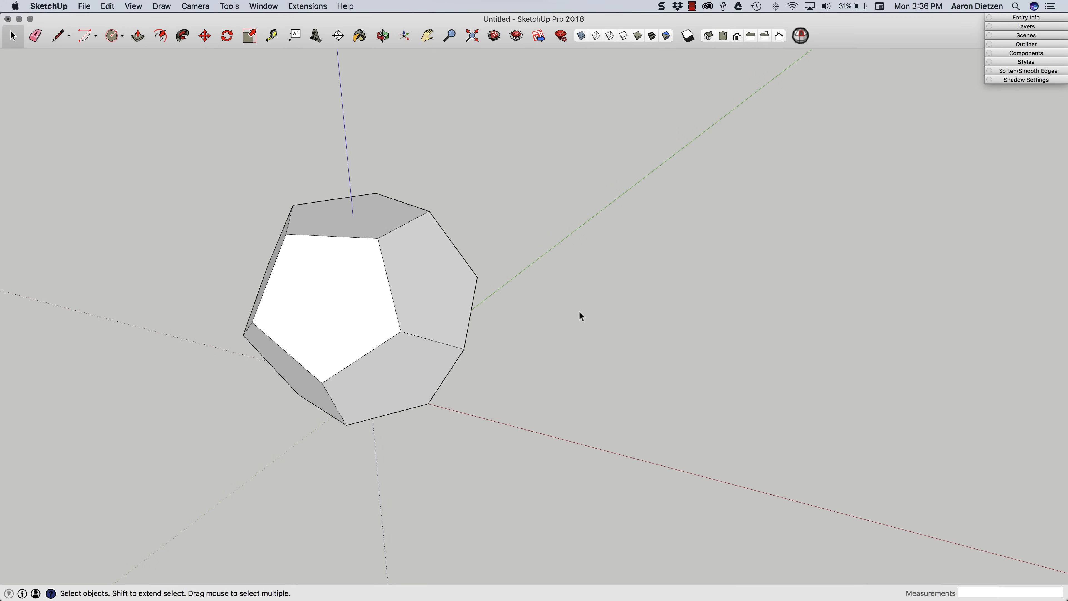
pyautogui.moveTo(569, 315)
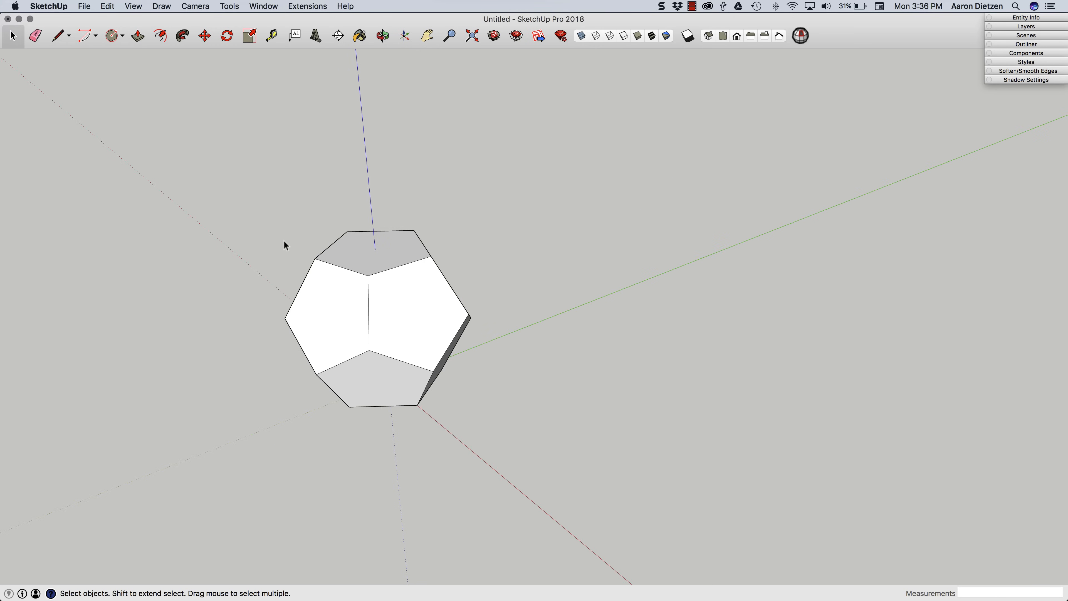
pyautogui.moveTo(494, 39)
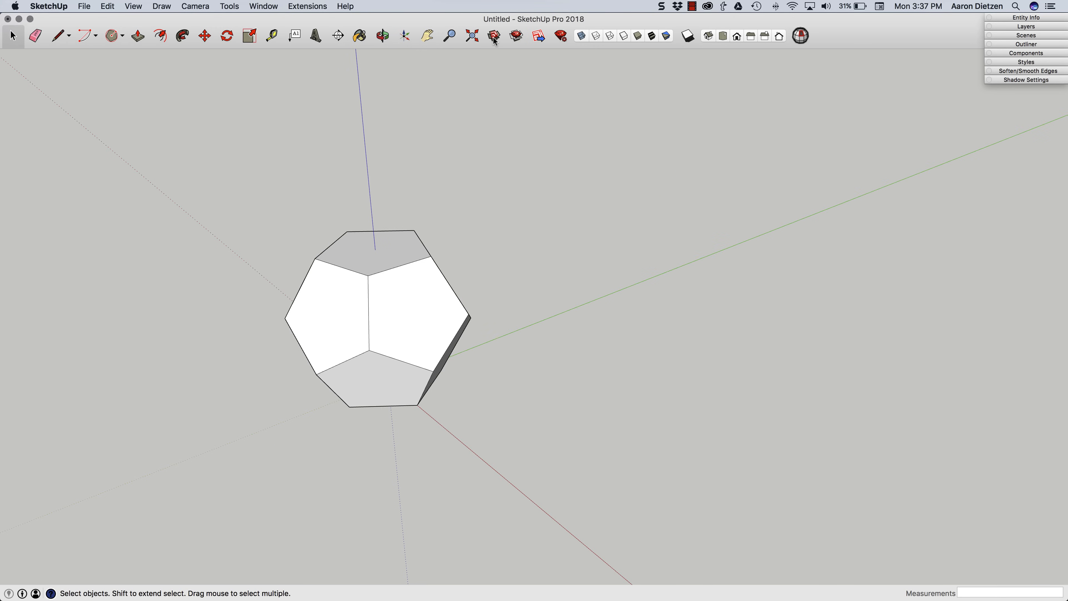
pyautogui.moveTo(493, 36)
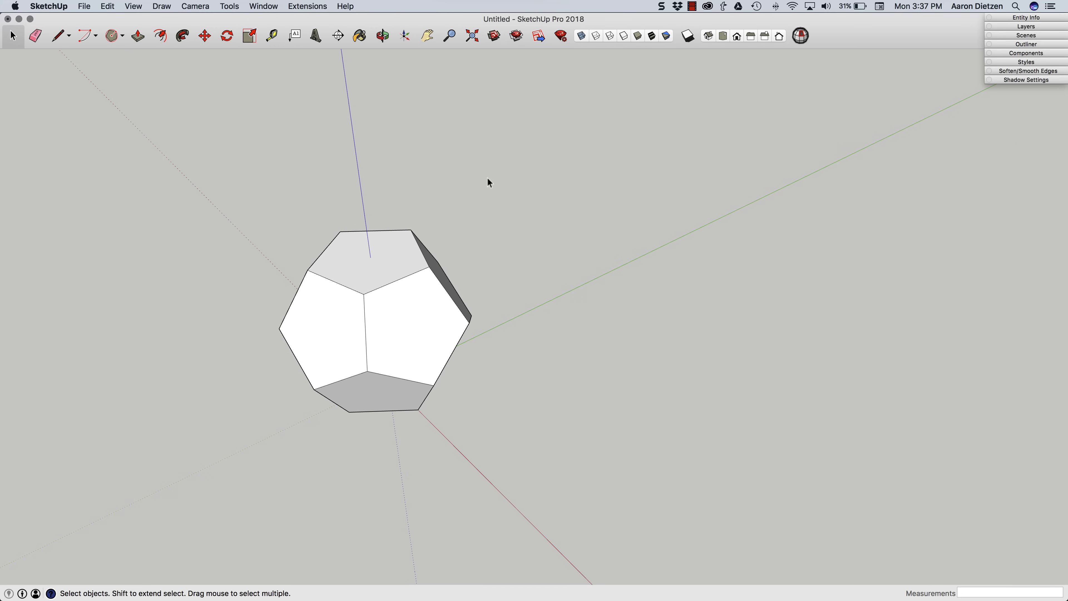
pyautogui.moveTo(267, 216)
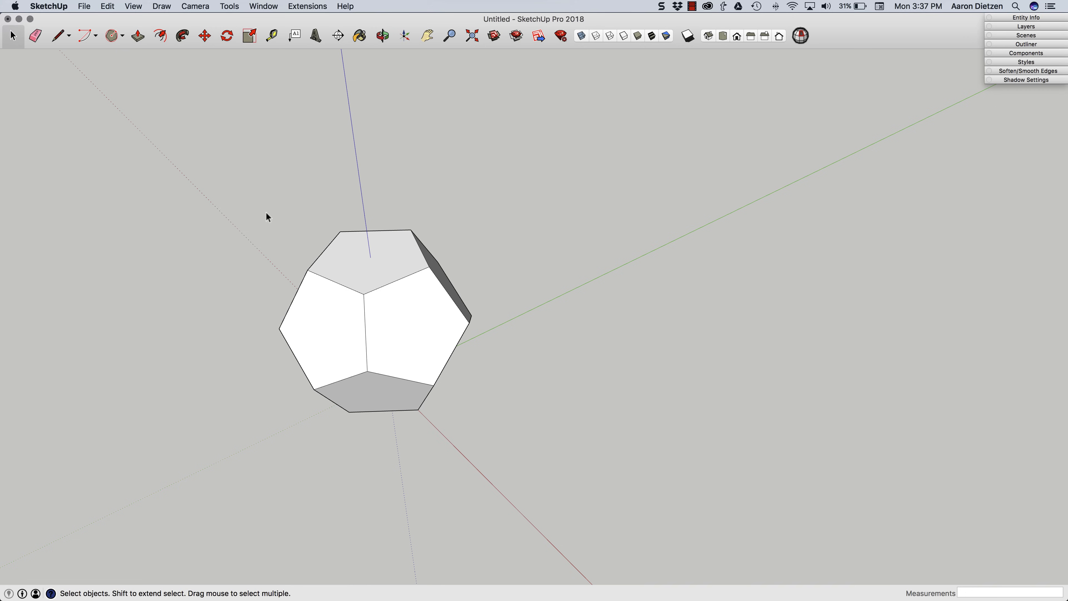
# Window-select the finished dodecahedron and delete it, leaving an empty model.
pyautogui.moveTo(267, 216); pyautogui.dragTo(419, 353)
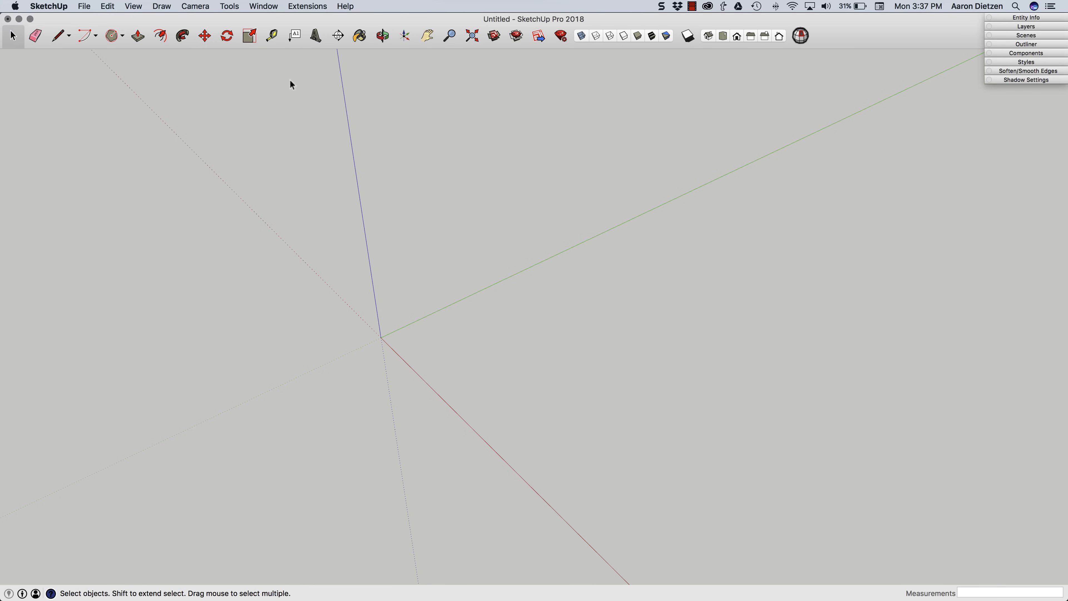
# Draw a 5-sided polygon centred on the origin and turn its face into a group.
pyautogui.click(112, 35)
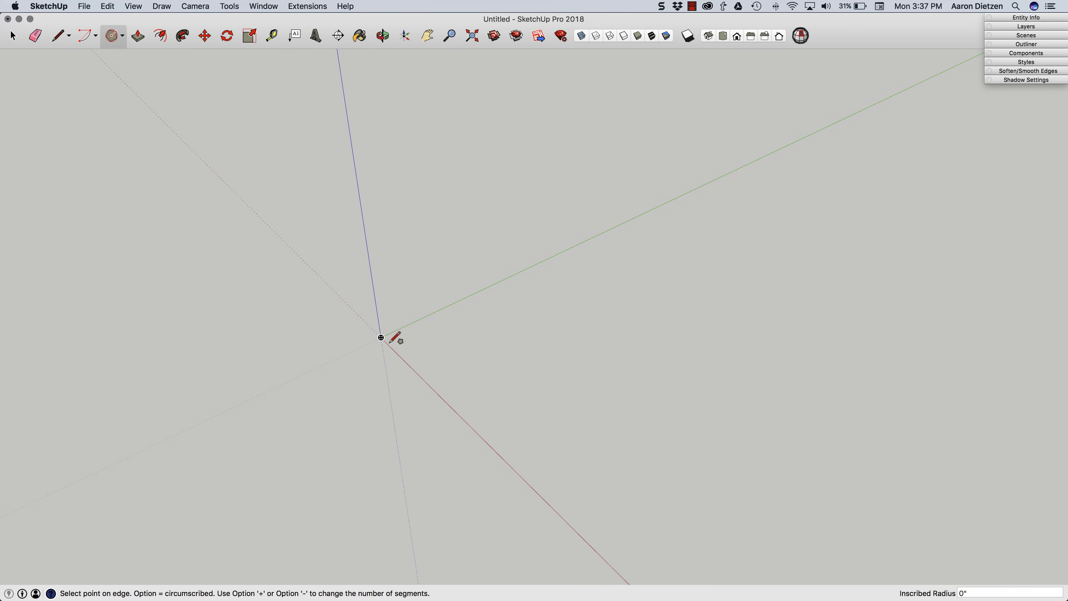
pyautogui.moveTo(381, 338); pyautogui.dragTo(443, 392)
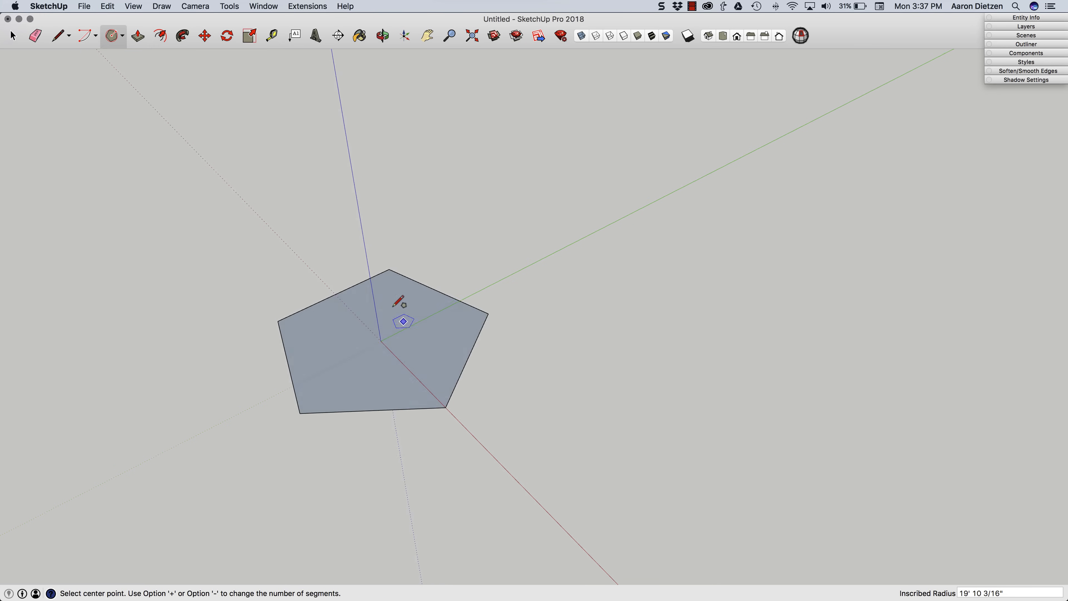
pyautogui.click(12, 35)
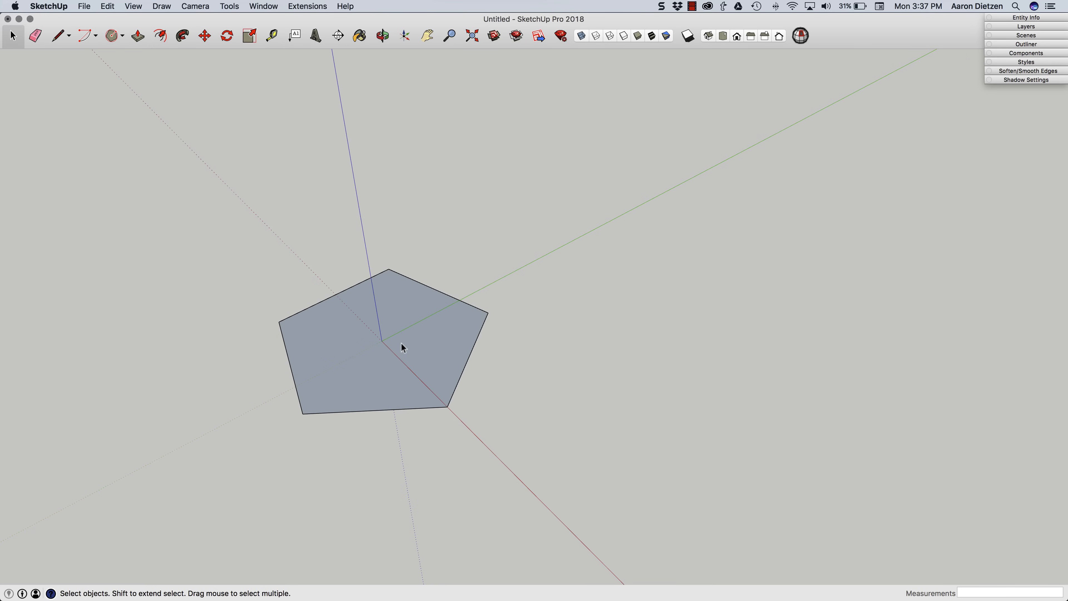
pyautogui.rightClick(402, 346)
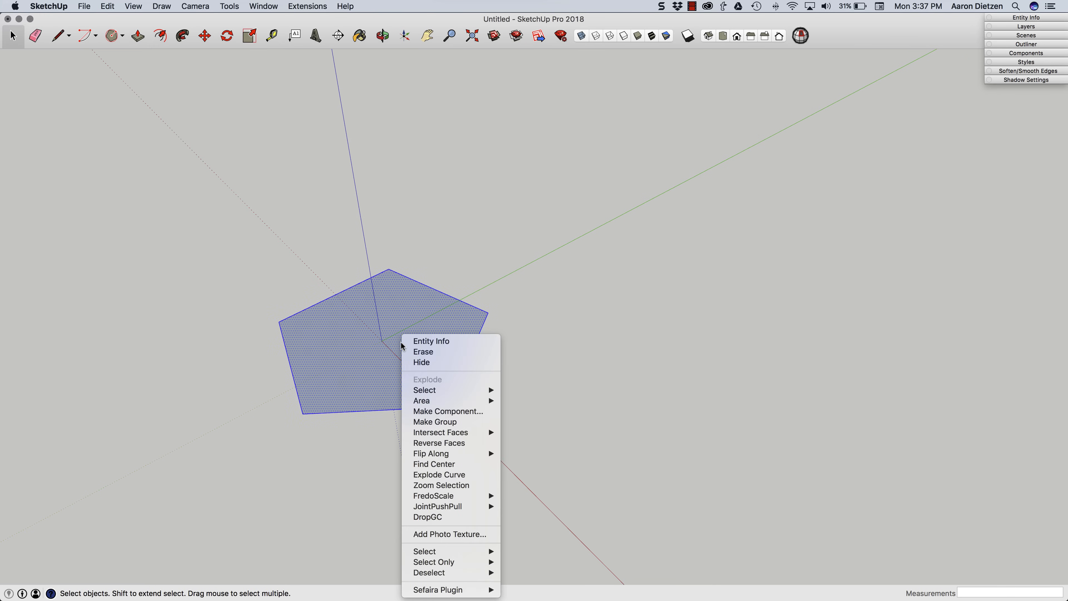
pyautogui.click(434, 422)
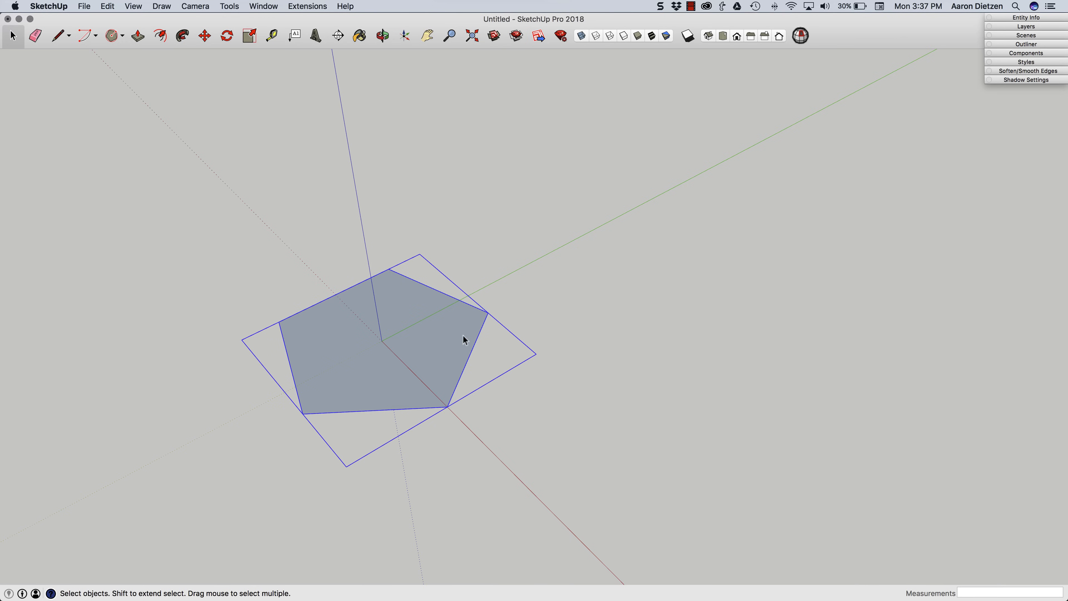
pyautogui.moveTo(430, 343)
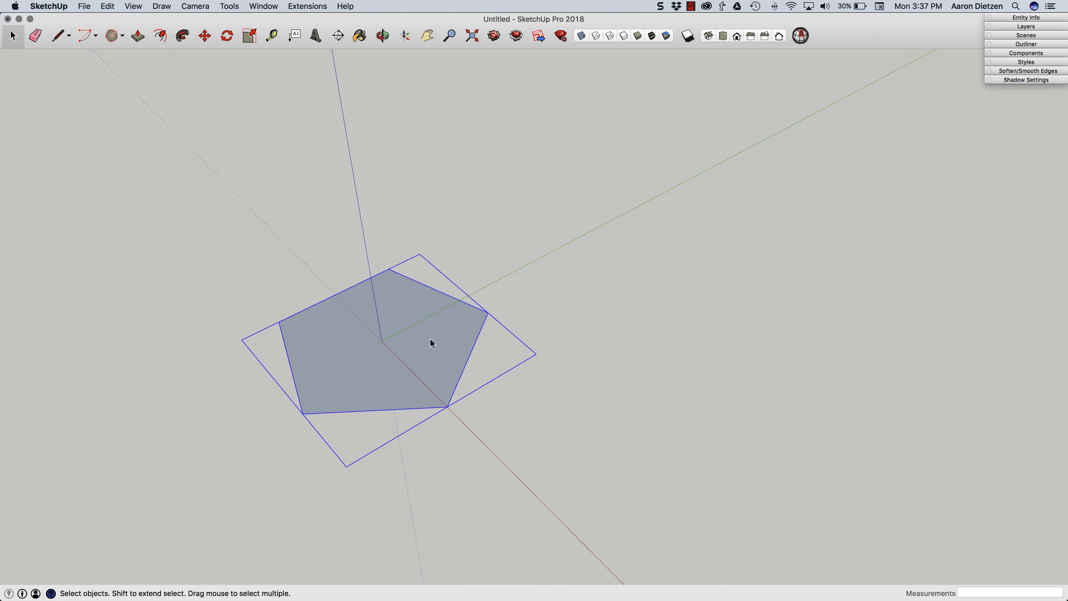
pyautogui.moveTo(402, 370)
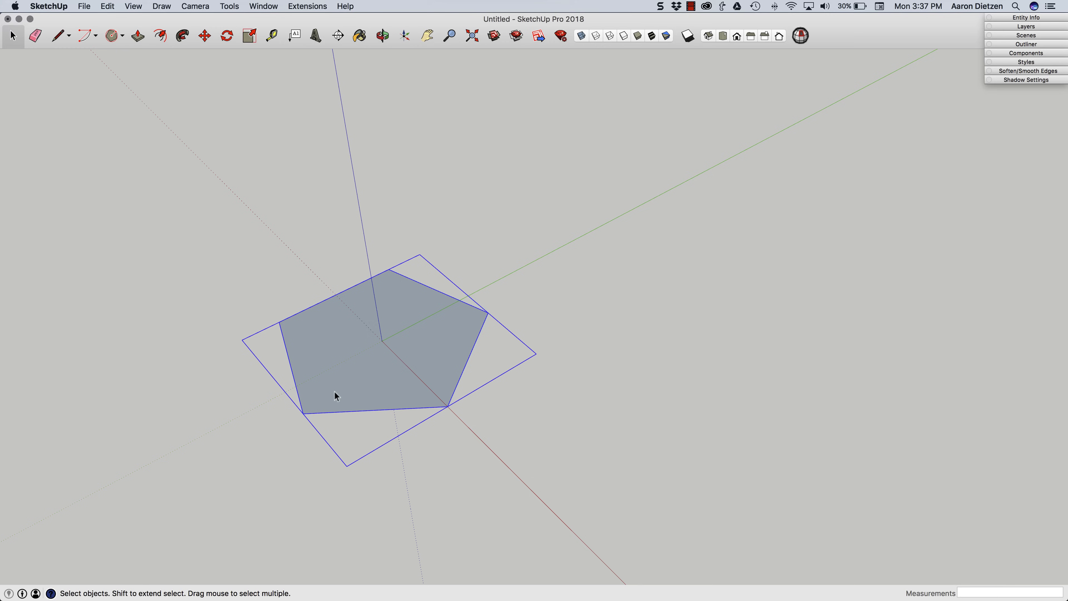
# Copy the pentagon group and snap the copy so it shares an edge with the original.
pyautogui.click(202, 35)
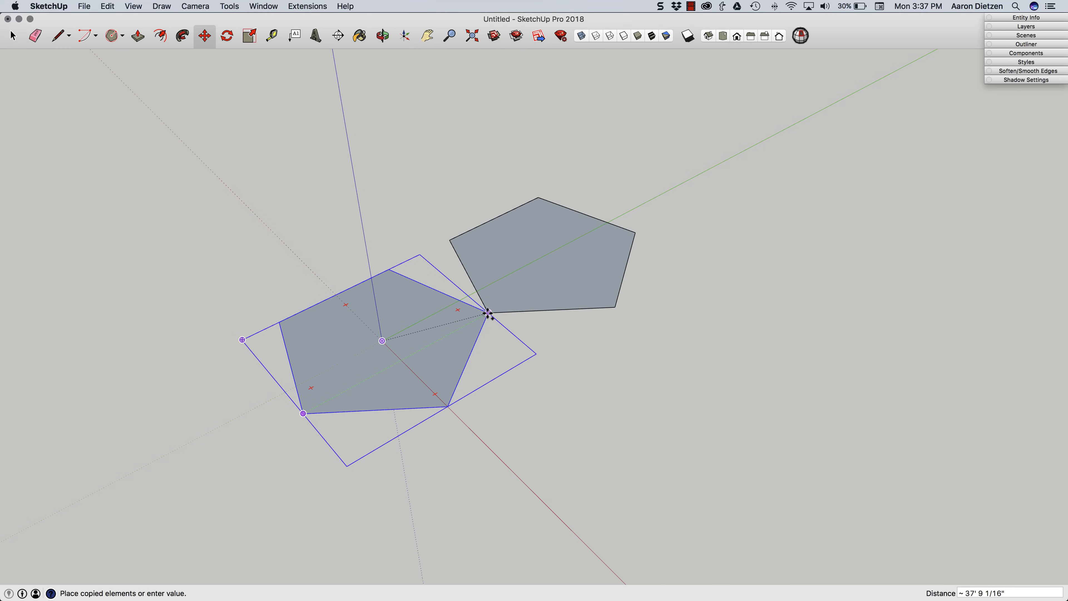
pyautogui.click(226, 36)
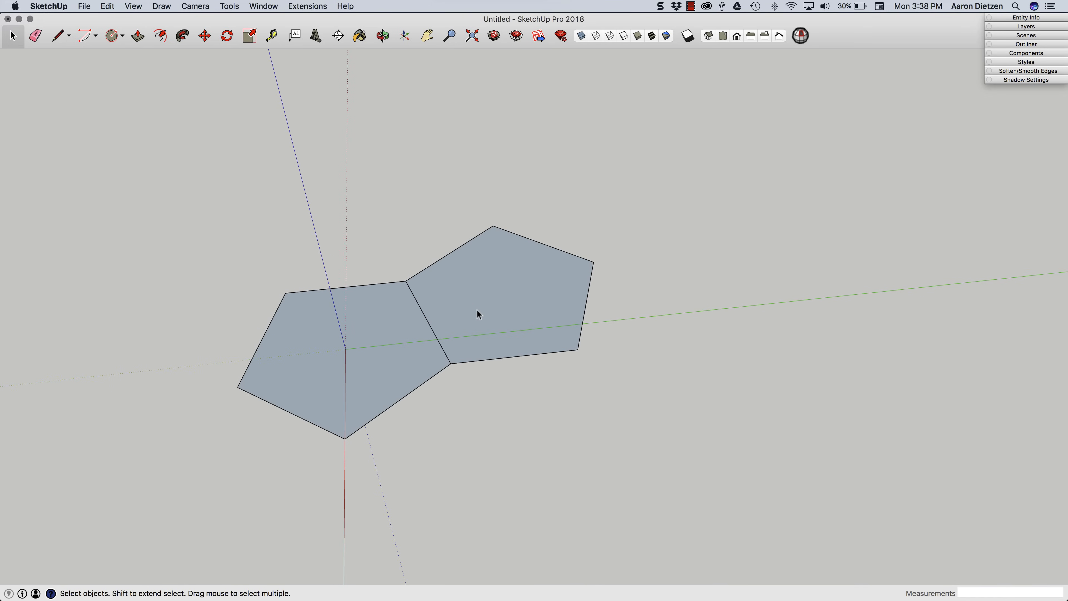
pyautogui.moveTo(502, 326)
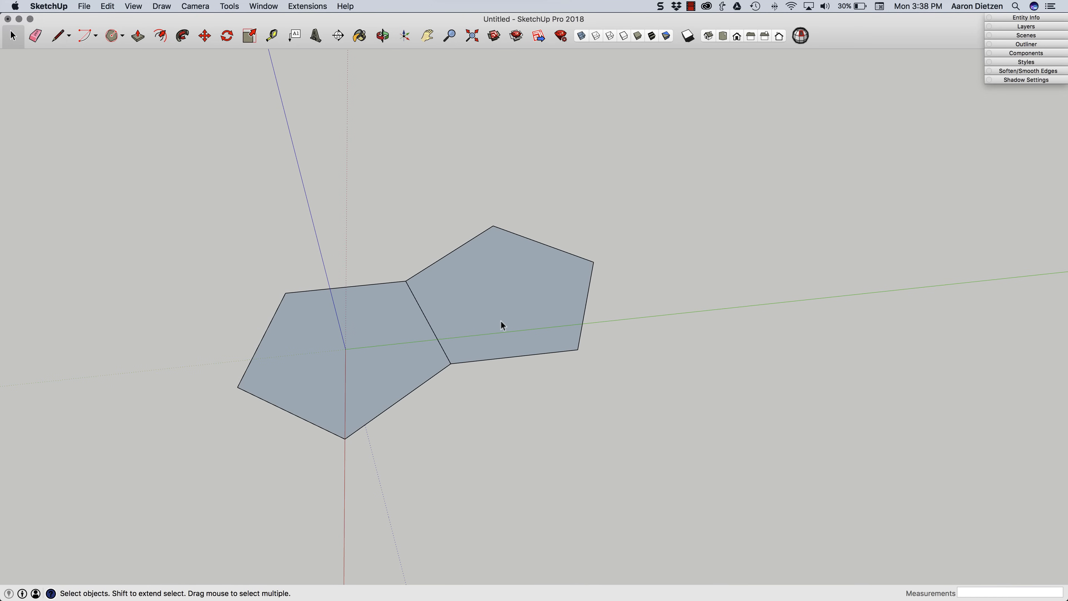
pyautogui.moveTo(500, 322)
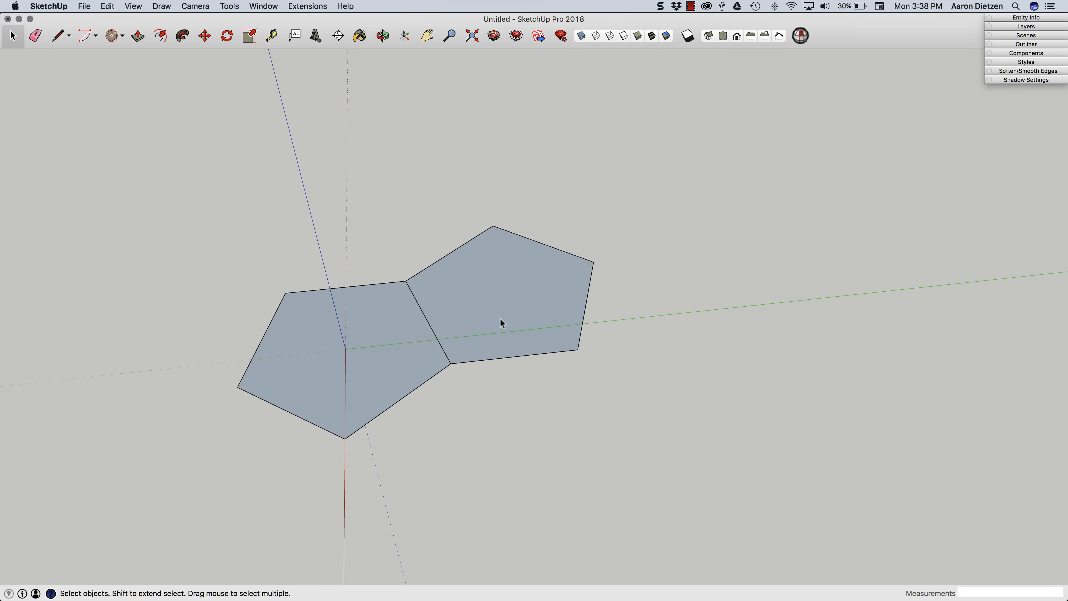
pyautogui.moveTo(493, 319)
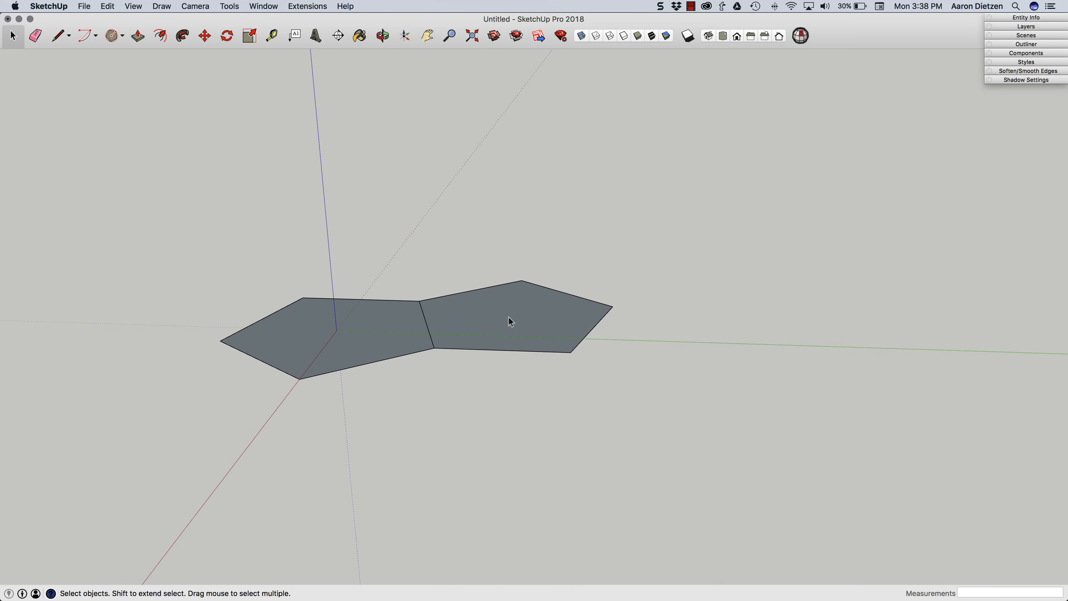
pyautogui.moveTo(494, 325)
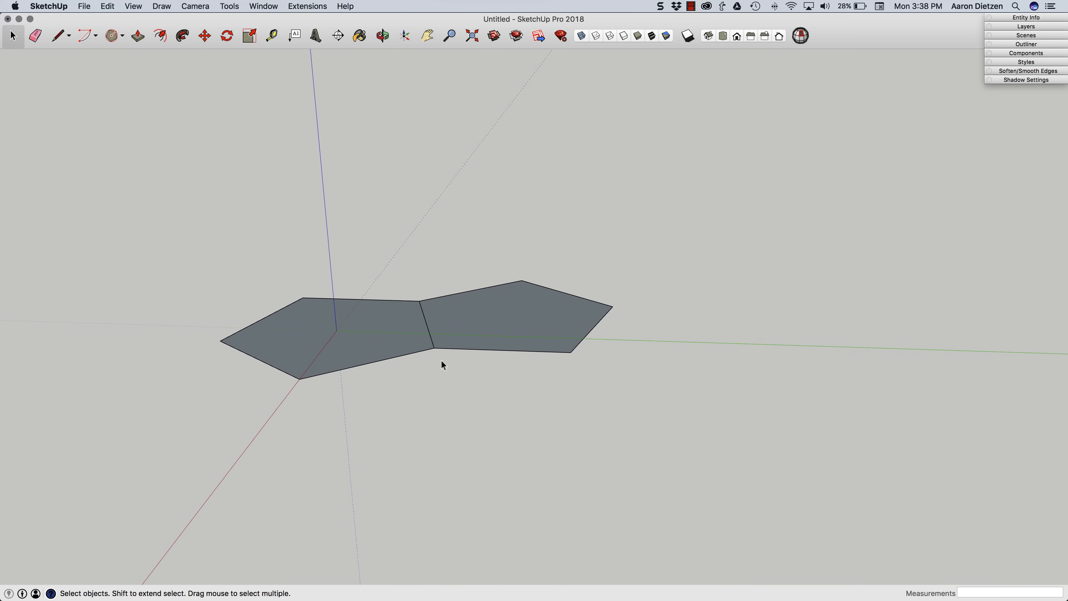
pyautogui.moveTo(455, 329)
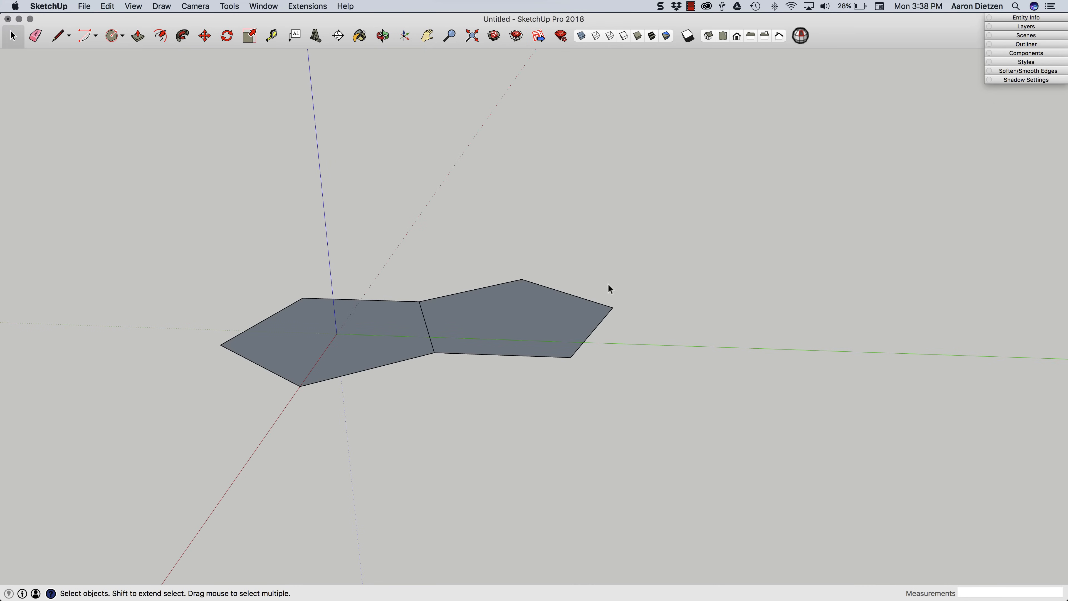
pyautogui.moveTo(513, 175)
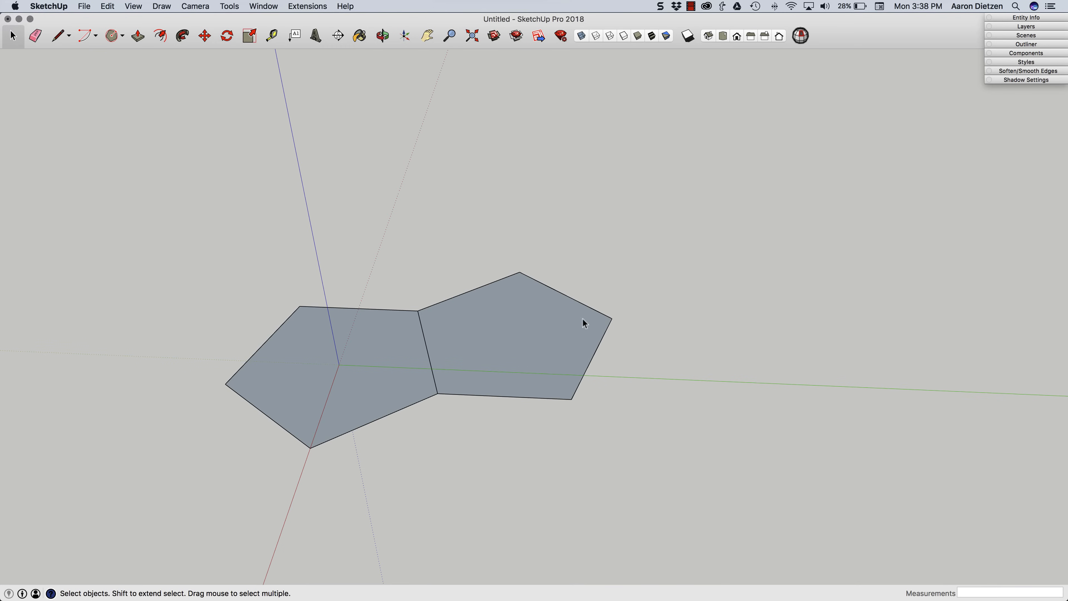
pyautogui.moveTo(488, 207)
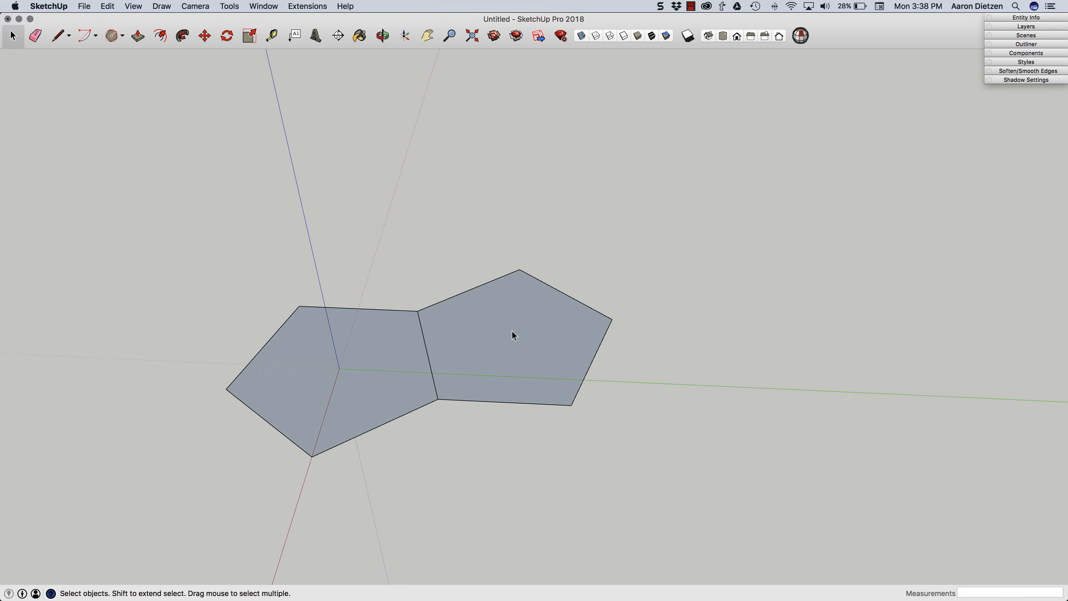
# Start a vertical line along the blue axis from the second pentagon's centre.
pyautogui.click(61, 36)
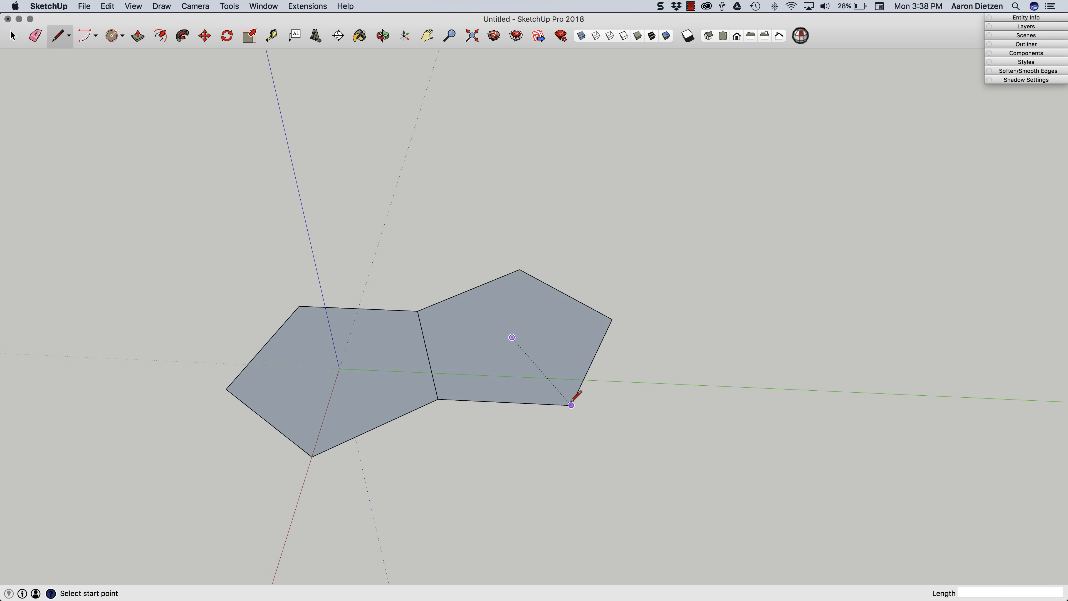
pyautogui.moveTo(518, 339)
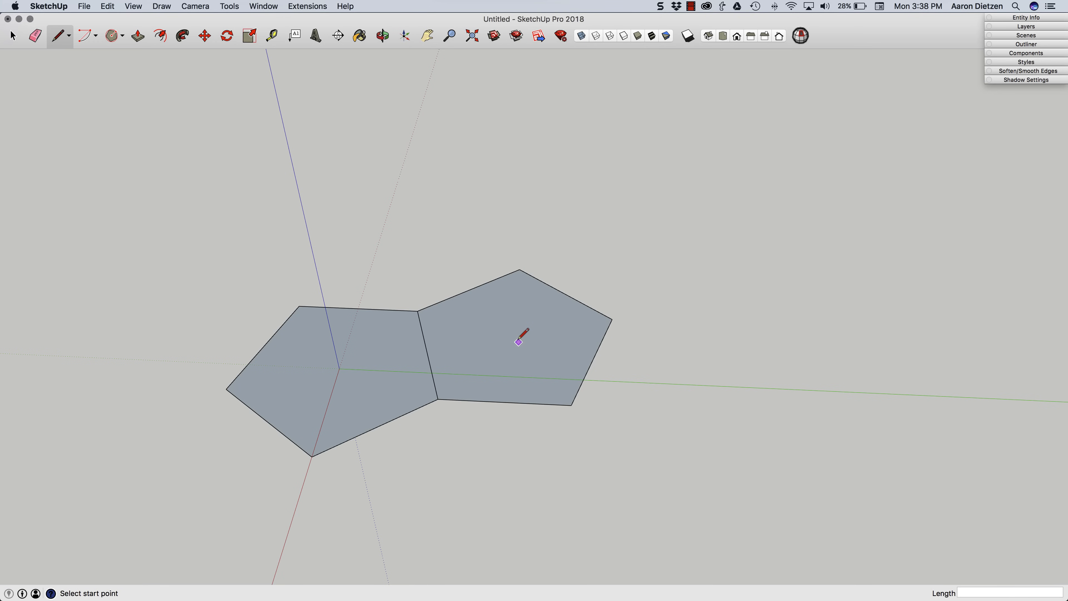
pyautogui.click(517, 340)
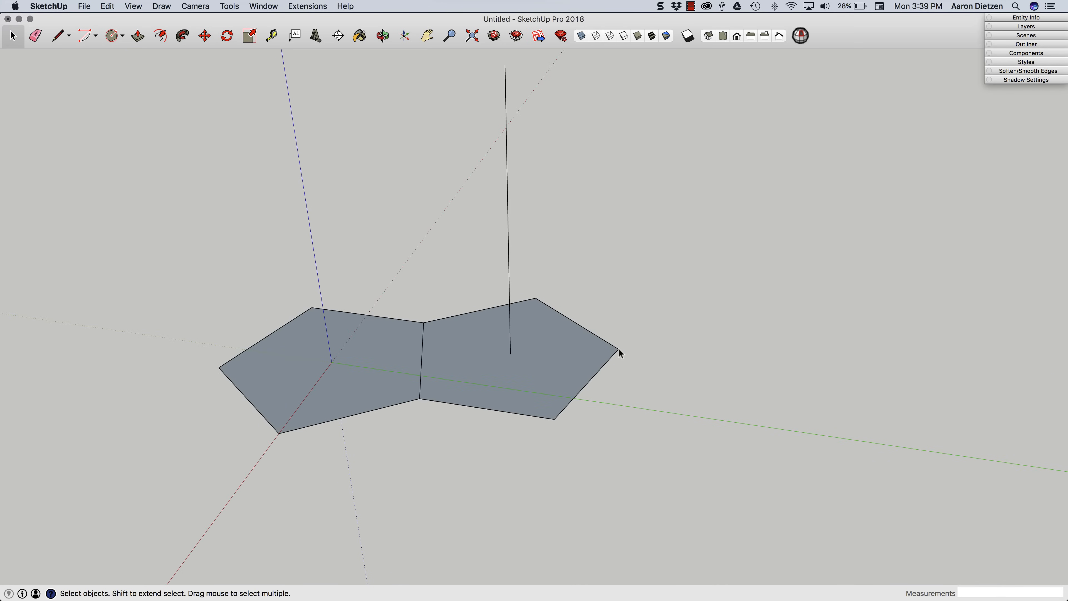
pyautogui.moveTo(610, 343)
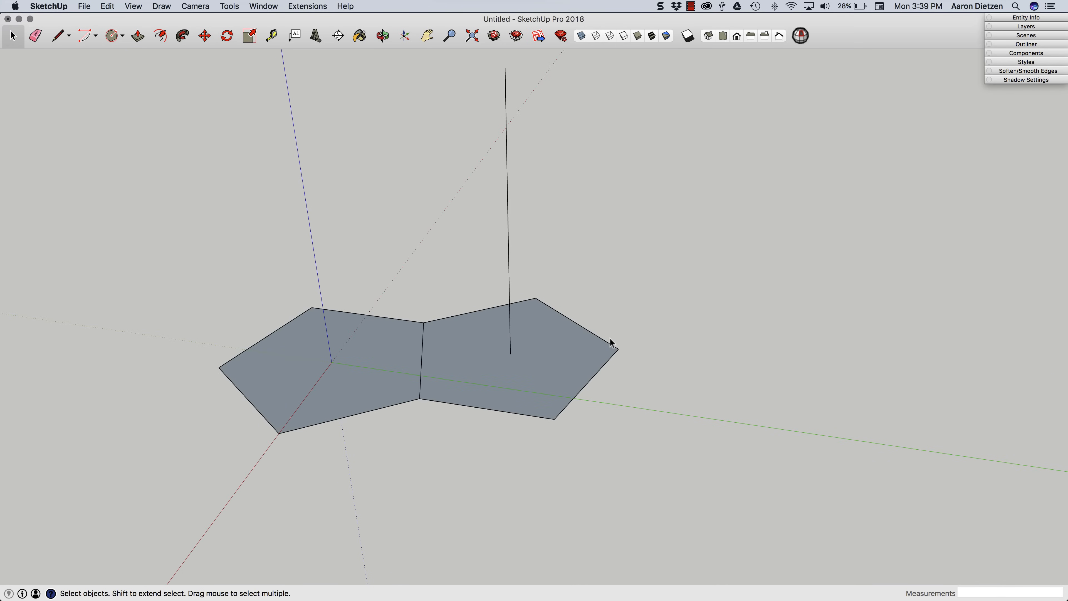
pyautogui.moveTo(437, 356)
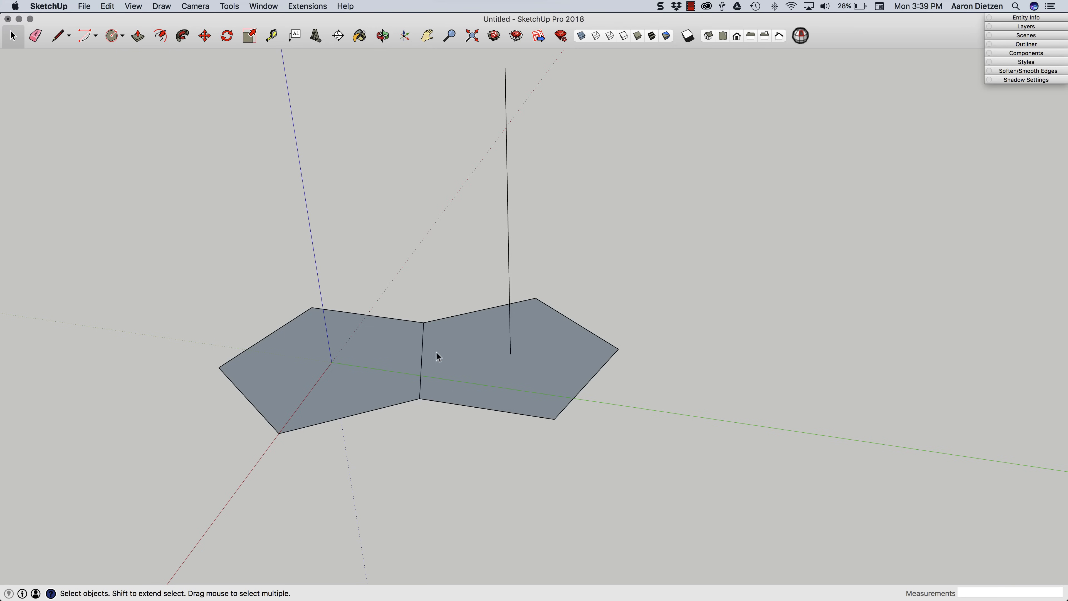
pyautogui.moveTo(507, 225)
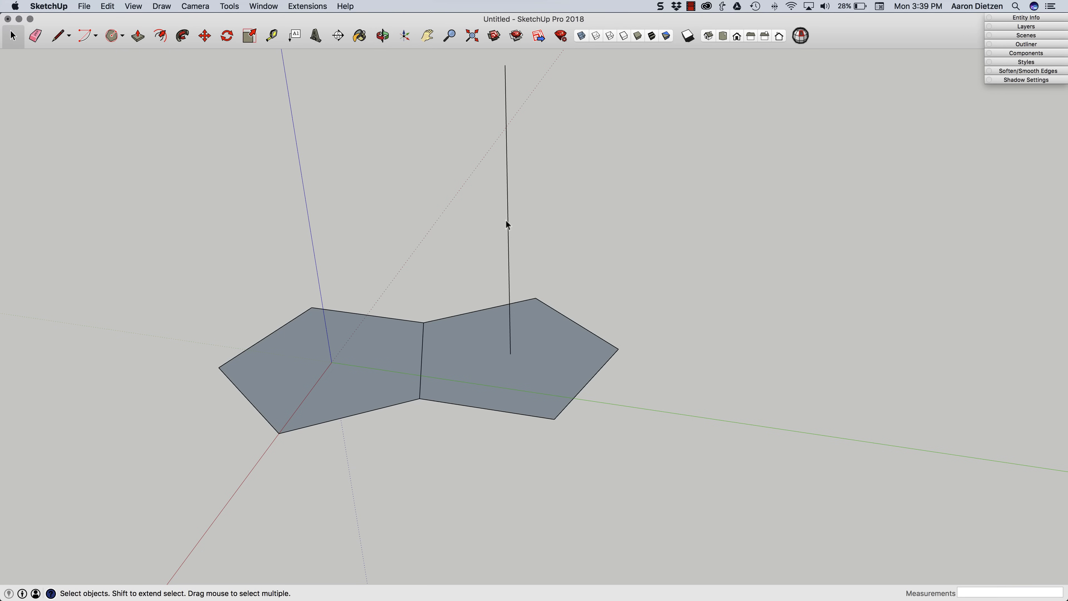
pyautogui.moveTo(512, 254)
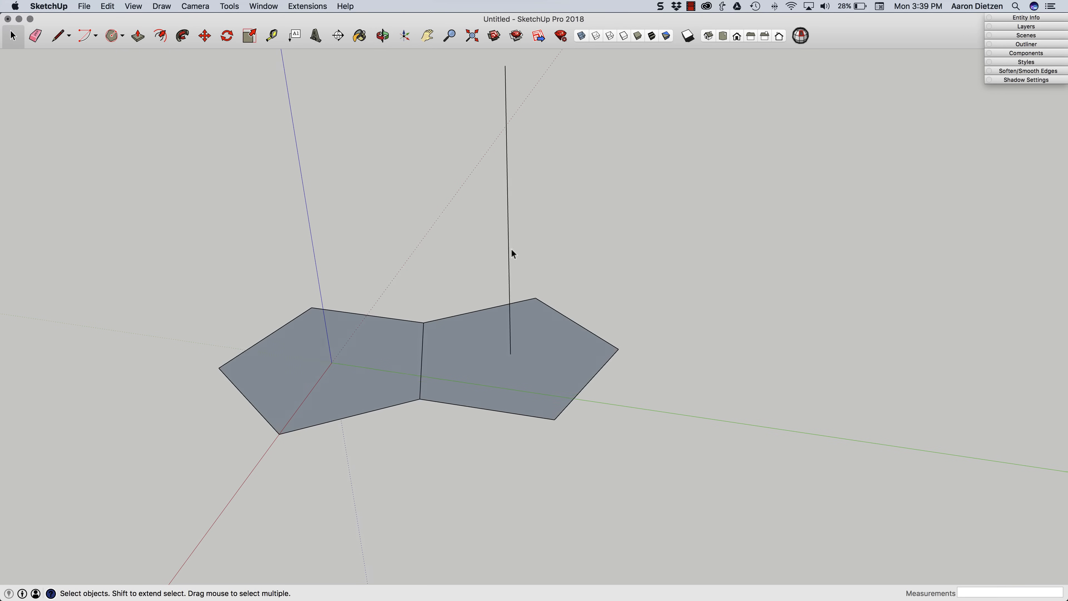
# Draw a centre-point arc from the shared edge's midpoint, starting at the right pentagon's far corner.
pyautogui.click(94, 35)
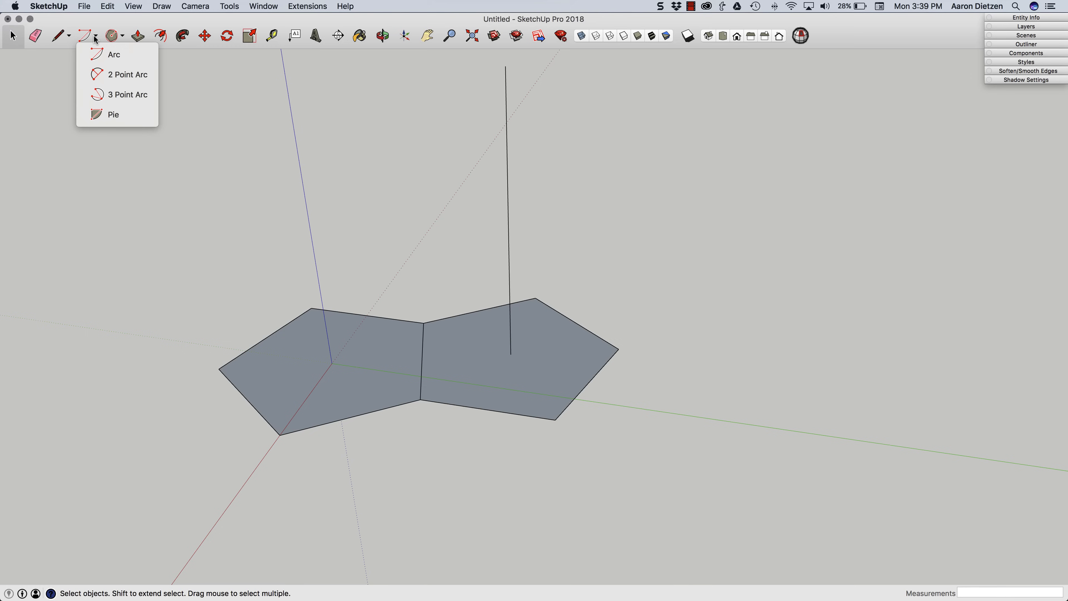
pyautogui.moveTo(127, 74)
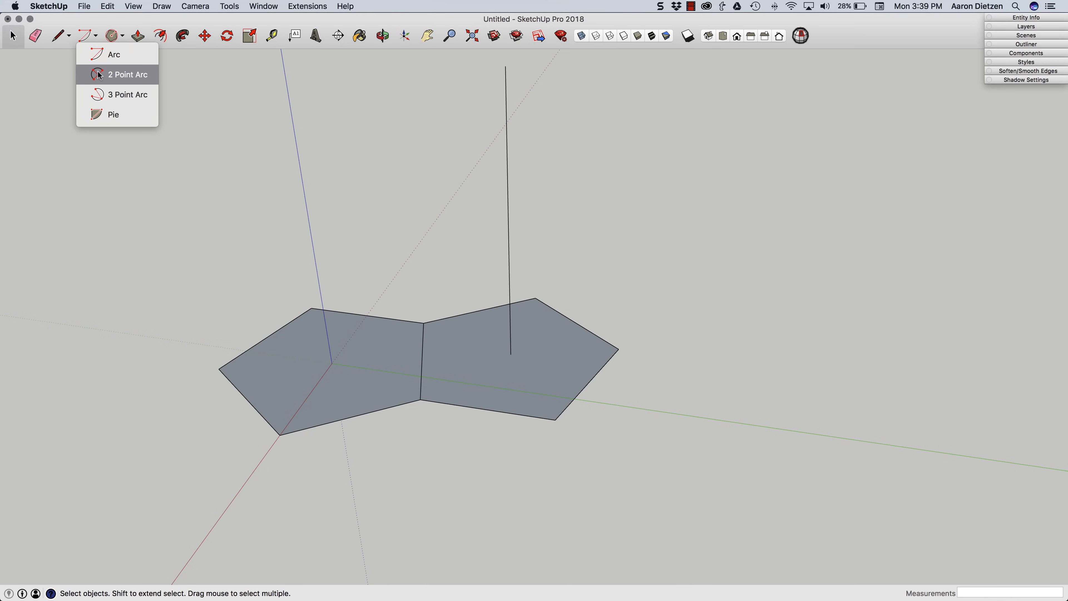
pyautogui.moveTo(113, 55)
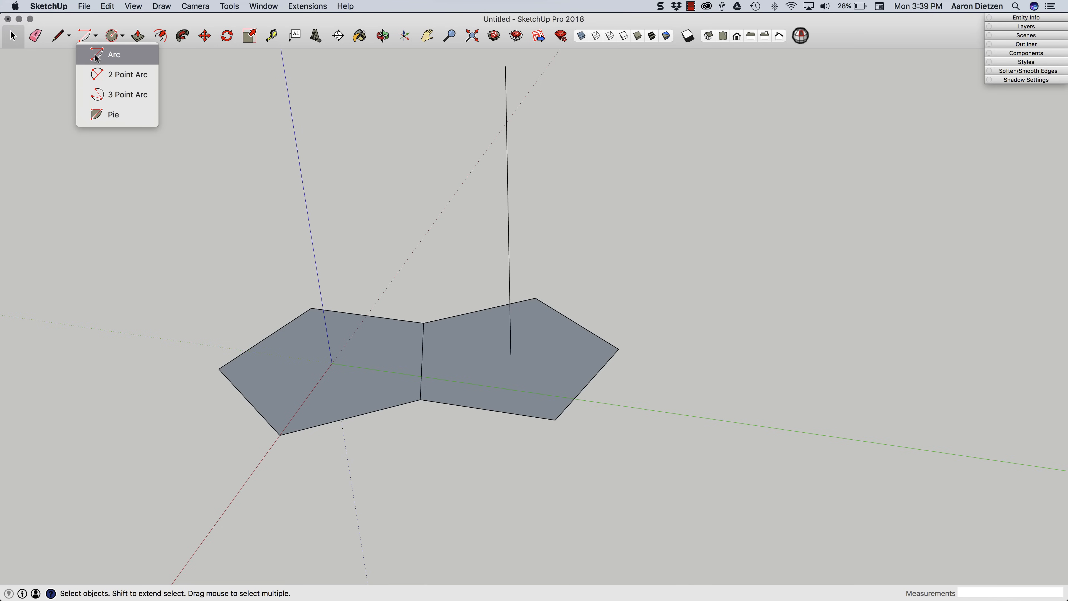
pyautogui.click(113, 55)
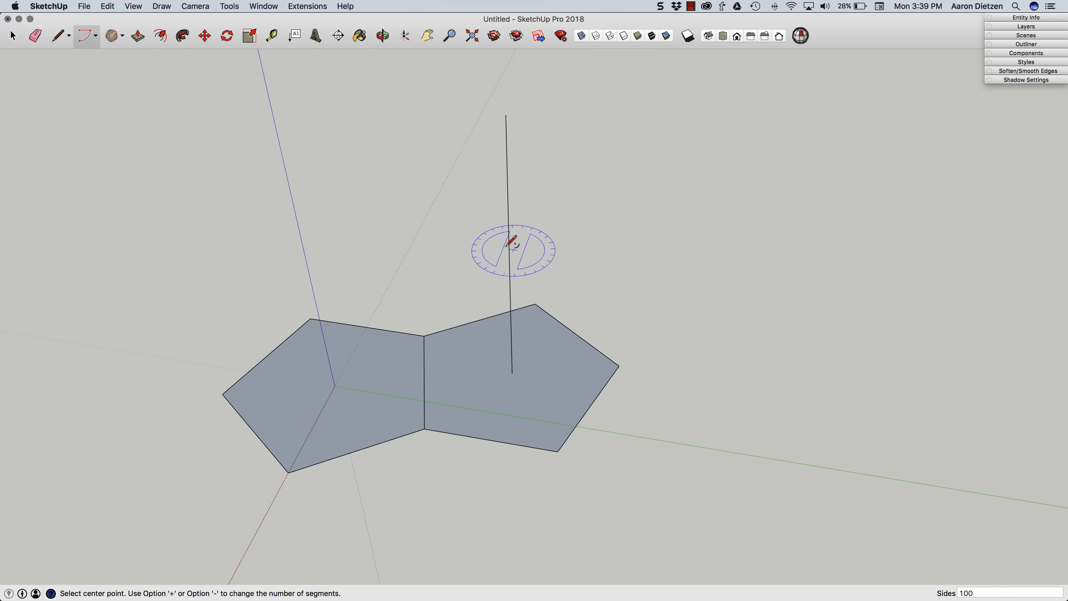
pyautogui.moveTo(422, 380)
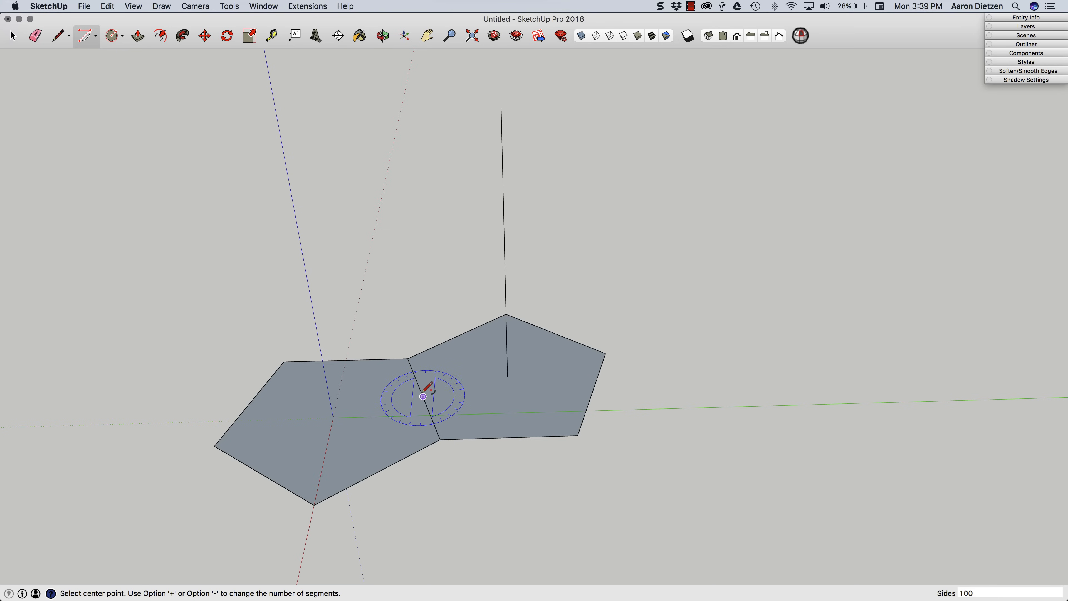
pyautogui.moveTo(422, 397)
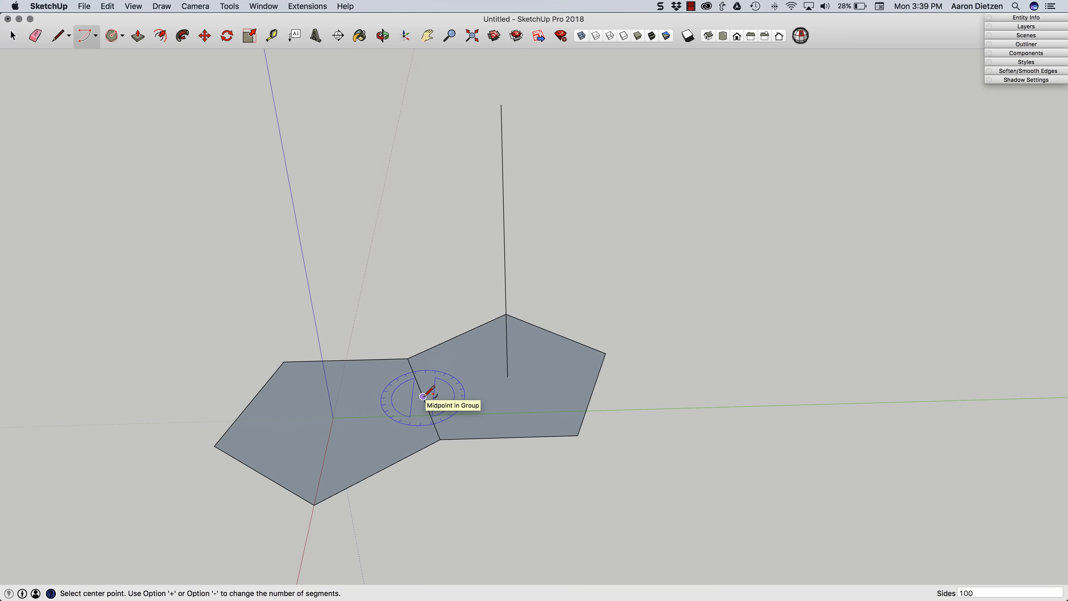
pyautogui.click(422, 395)
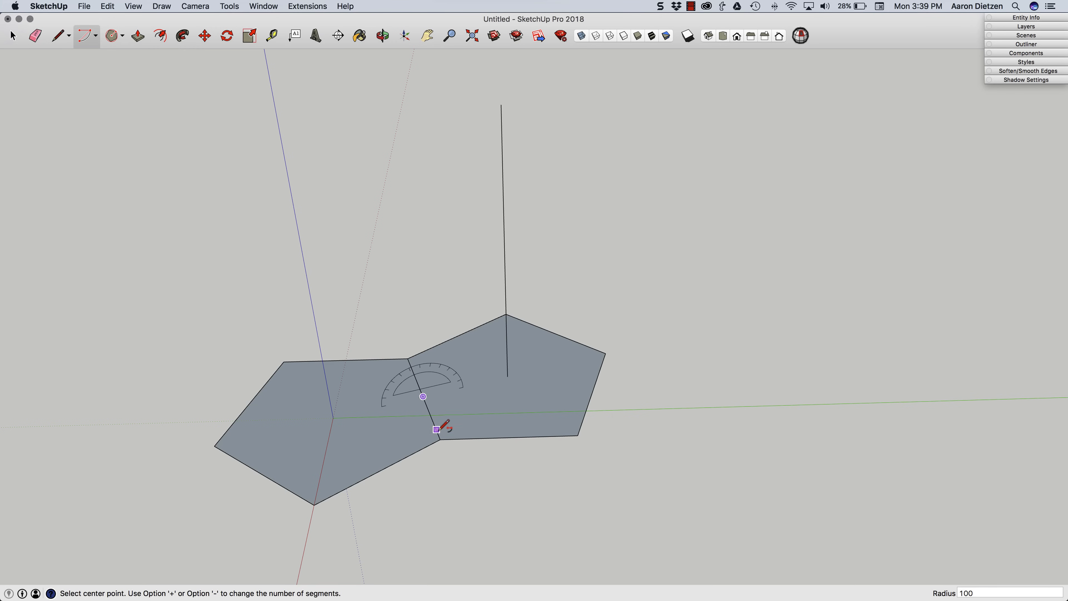
pyautogui.moveTo(439, 438)
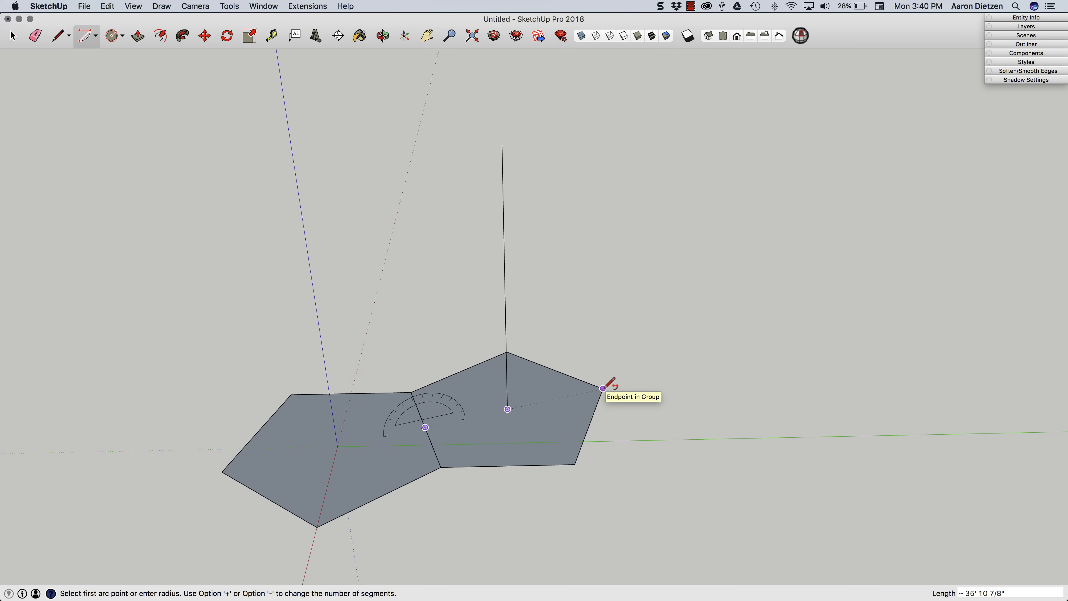
pyautogui.click(602, 387)
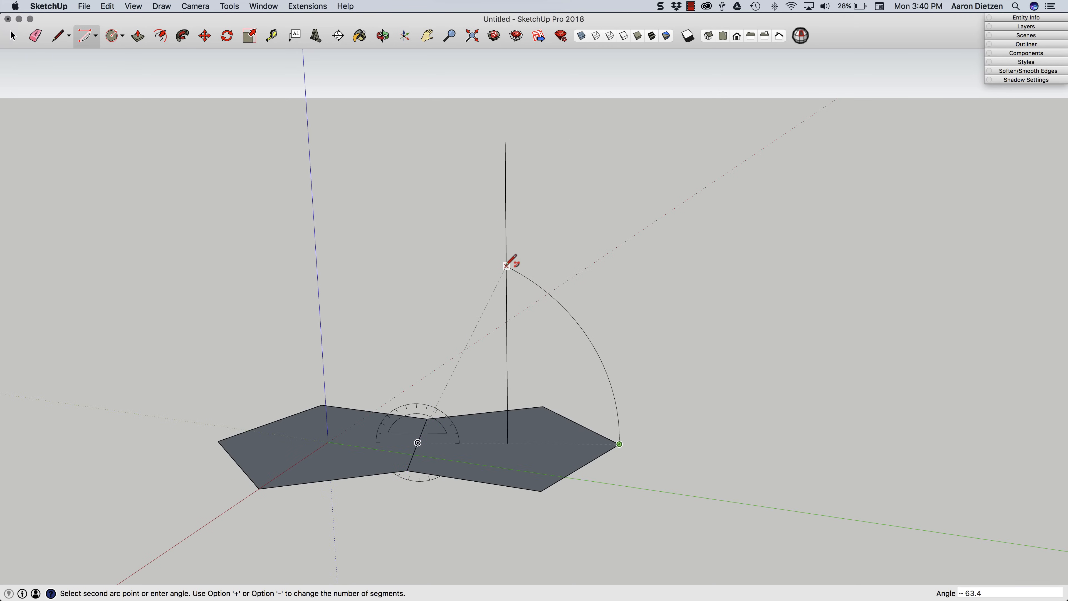
pyautogui.moveTo(507, 265)
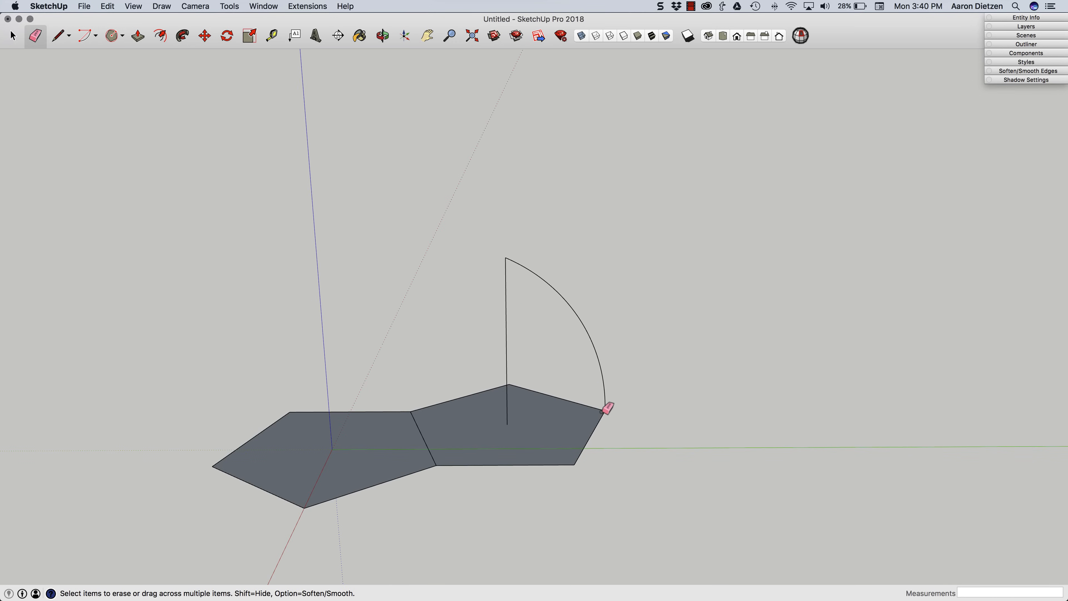
pyautogui.moveTo(511, 258)
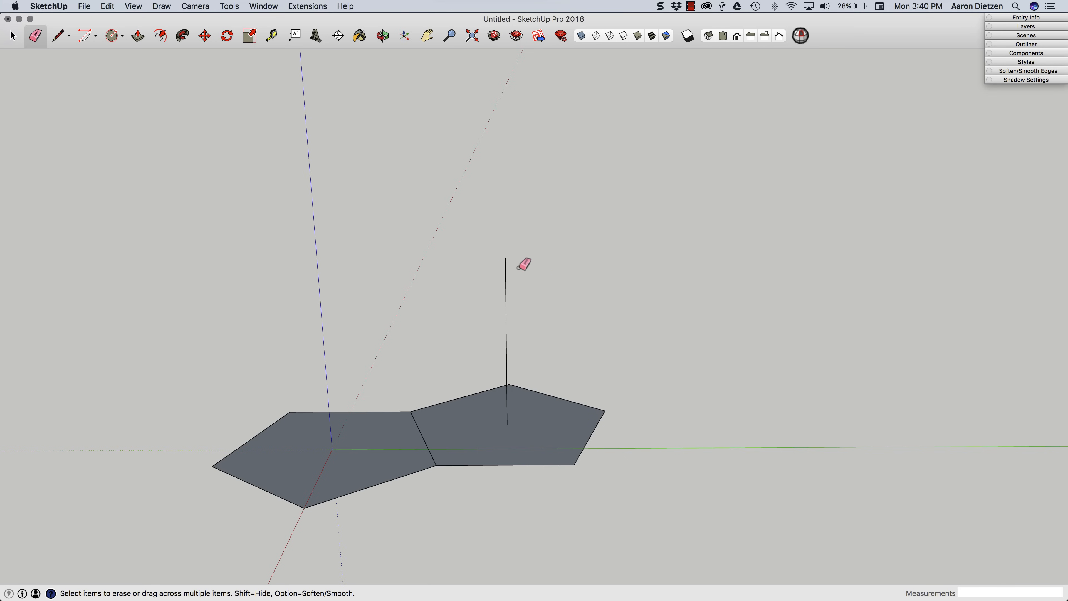
# Erase the guide arc and select the right pentagon group for rotation about the shared edge.
pyautogui.click(12, 35)
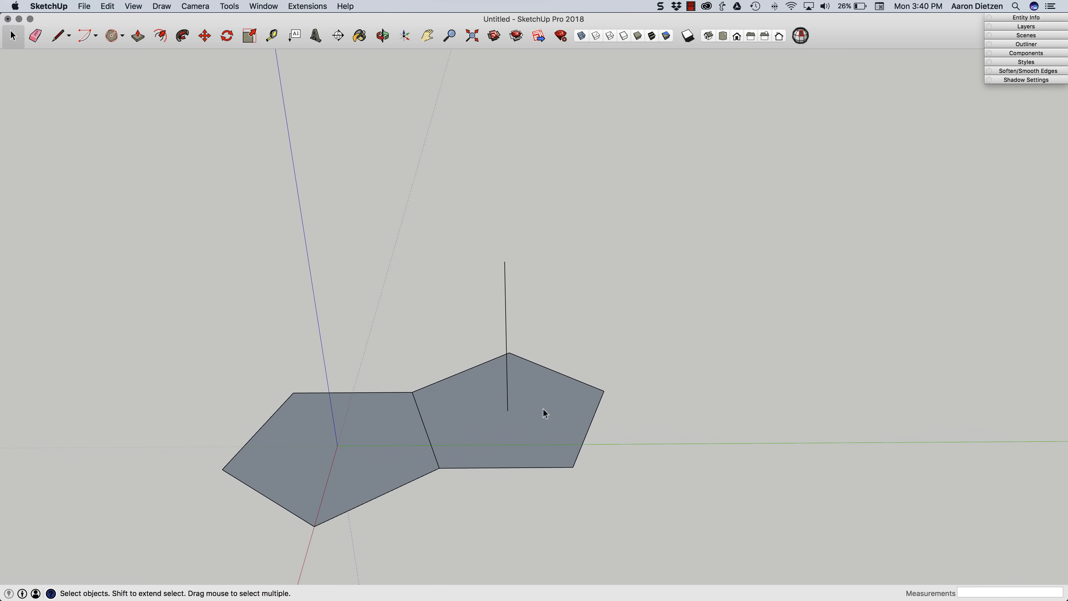
pyautogui.click(545, 412)
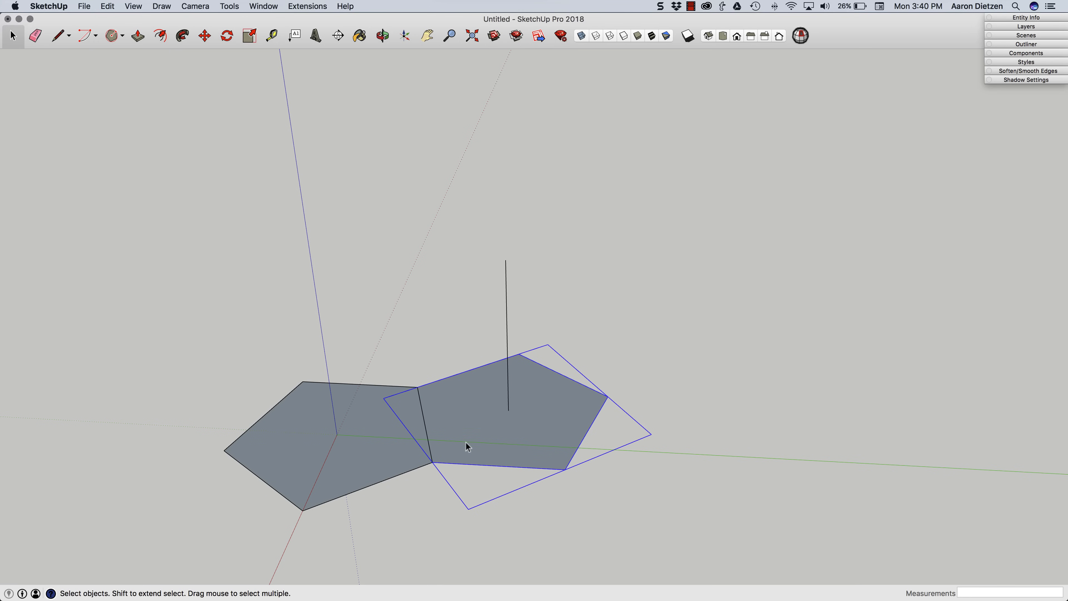
pyautogui.click(226, 35)
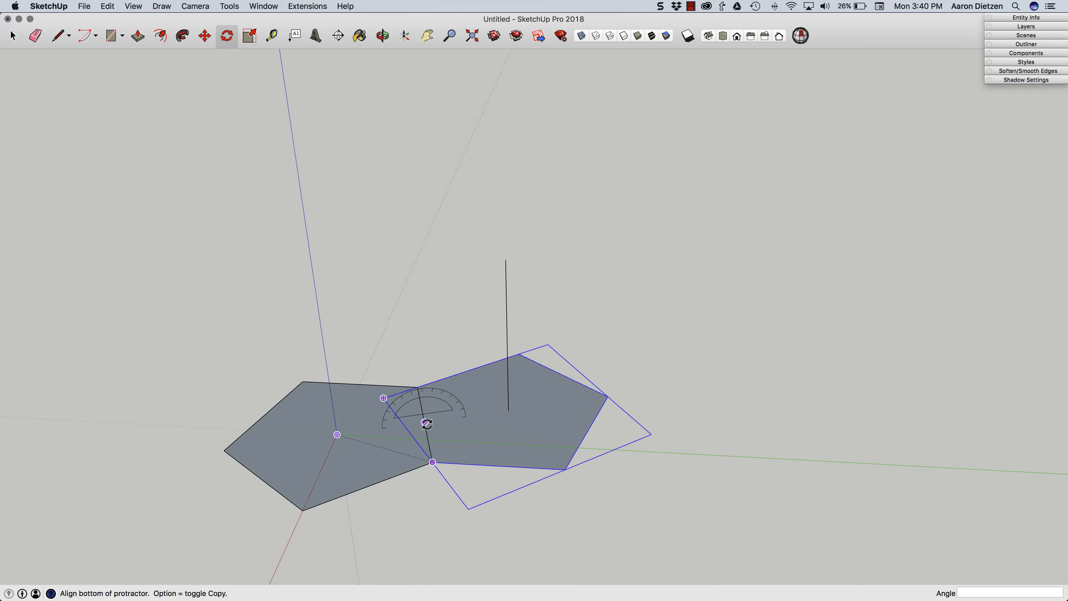
pyautogui.moveTo(608, 395)
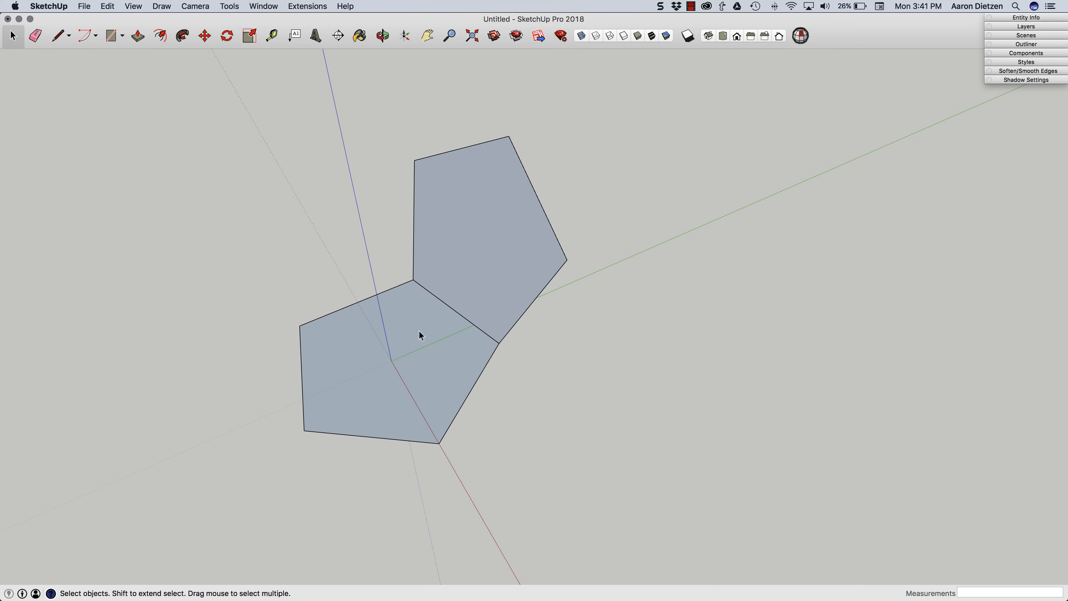
# Rotate-copy the tilted pentagon 72° around the base pentagon's centre.
pyautogui.click(226, 36)
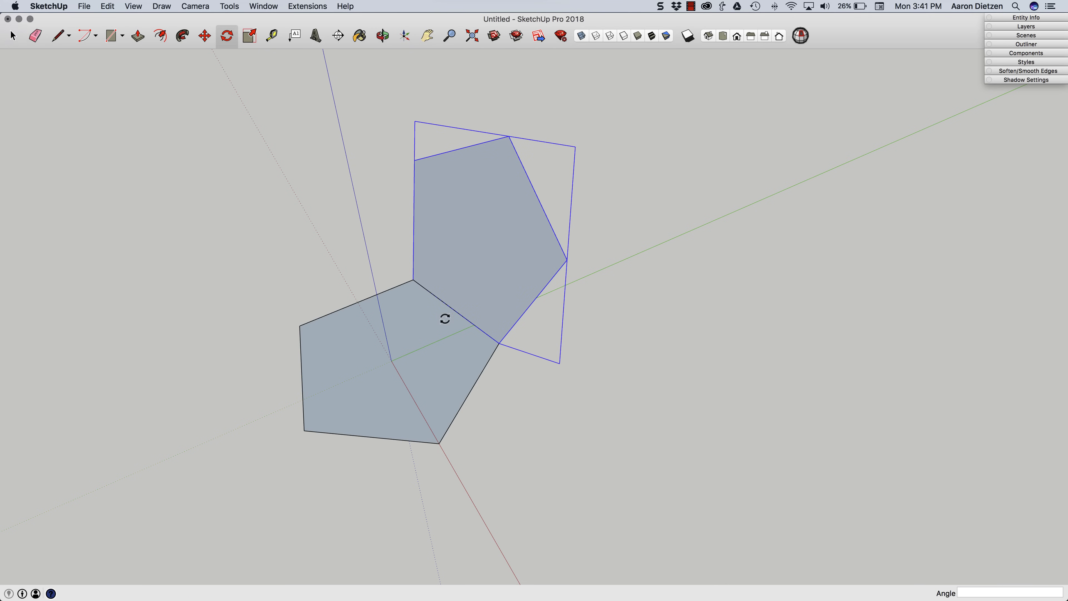
pyautogui.moveTo(394, 360)
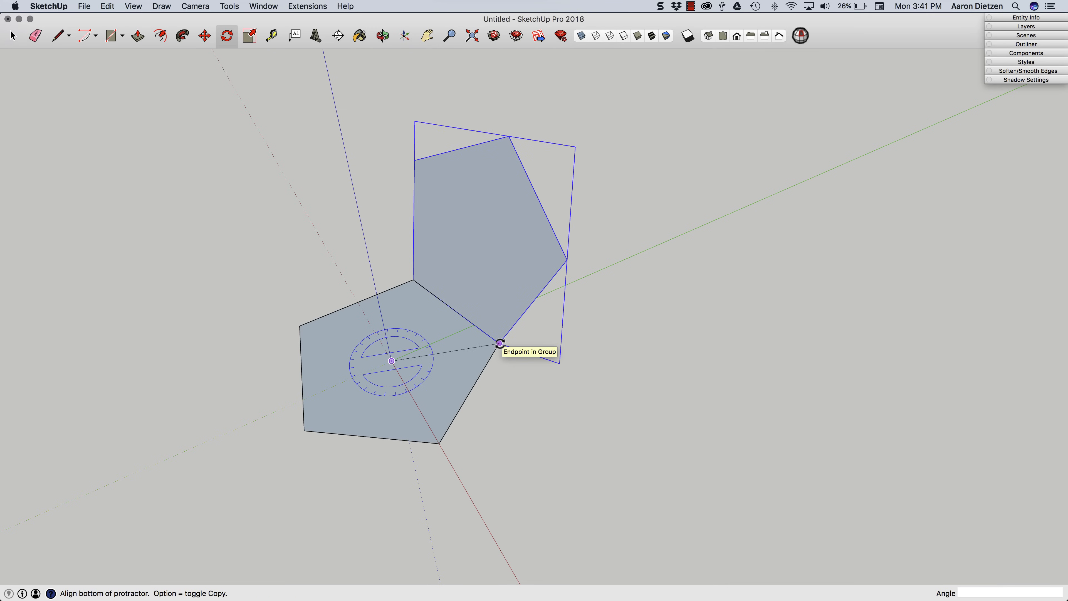
pyautogui.click(499, 342)
pyautogui.write('72')
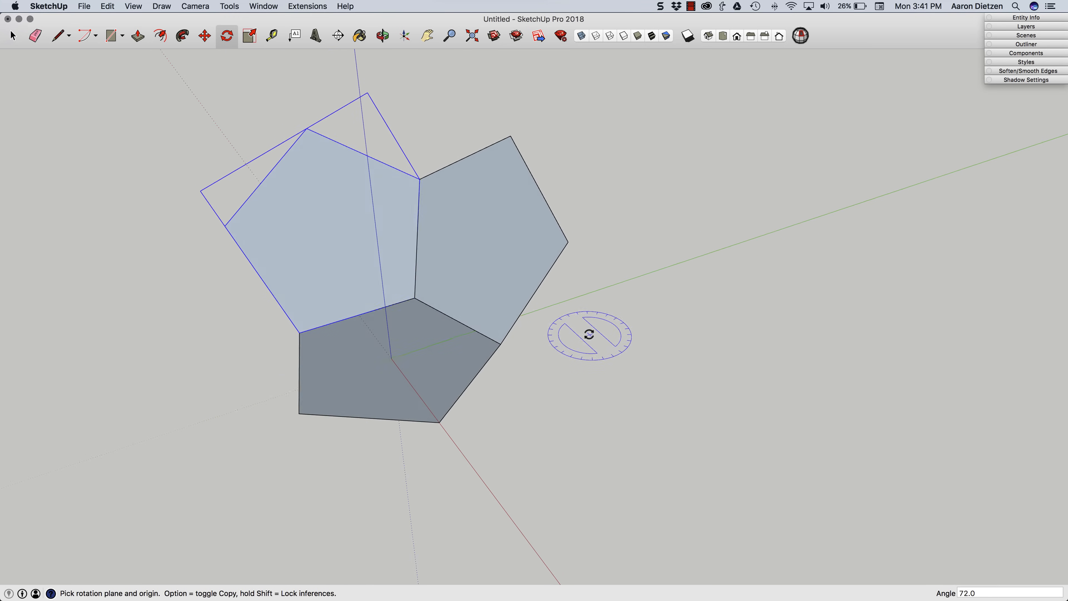
pyautogui.moveTo(968, 552)
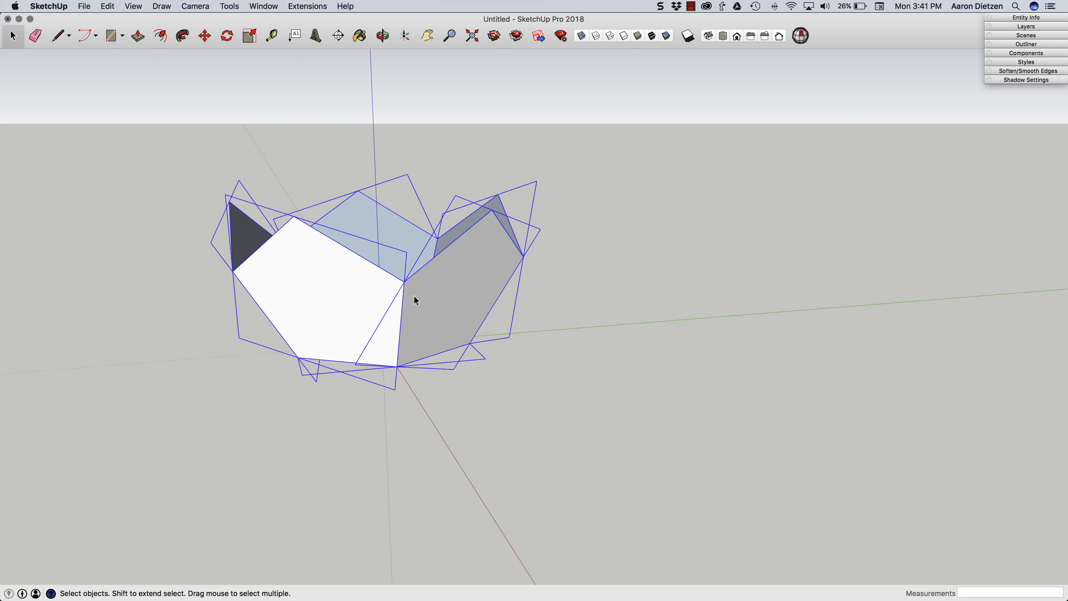
# Group the five-sided bowl pieces into one group.
pyautogui.rightClick(414, 301)
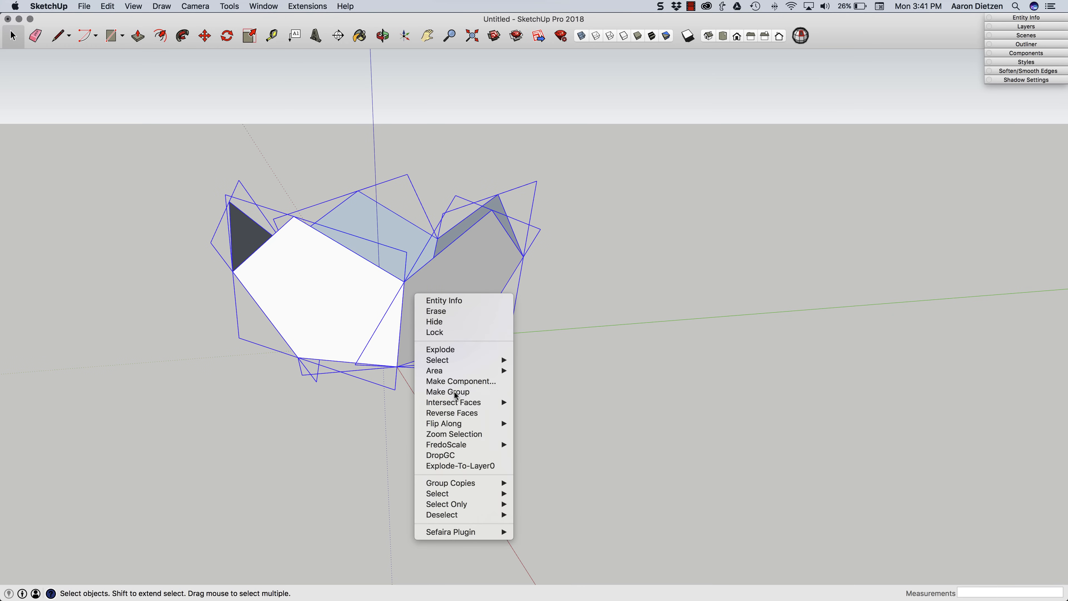
pyautogui.click(448, 392)
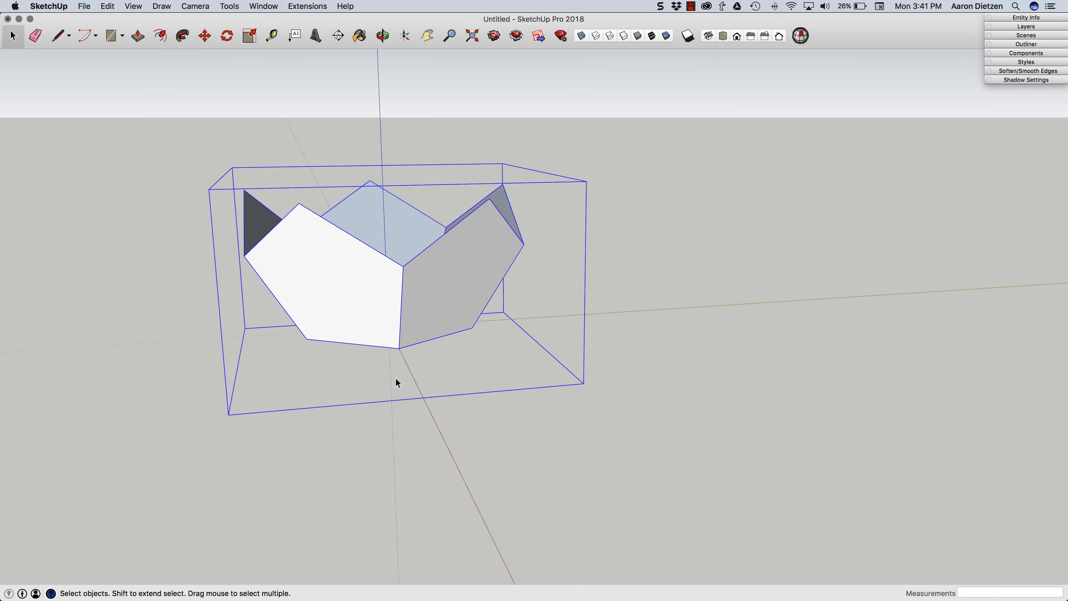
pyautogui.click(200, 36)
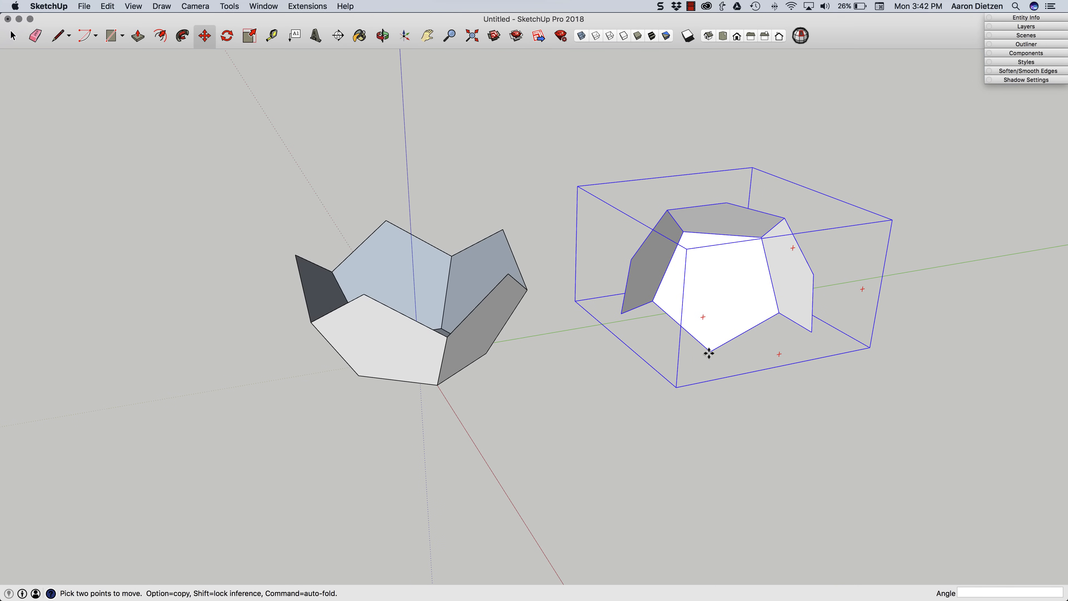
# Move the flipped bowl copy onto the first bowl's rim, closing the dodecahedron.
pyautogui.moveTo(708, 352); pyautogui.dragTo(617, 332)
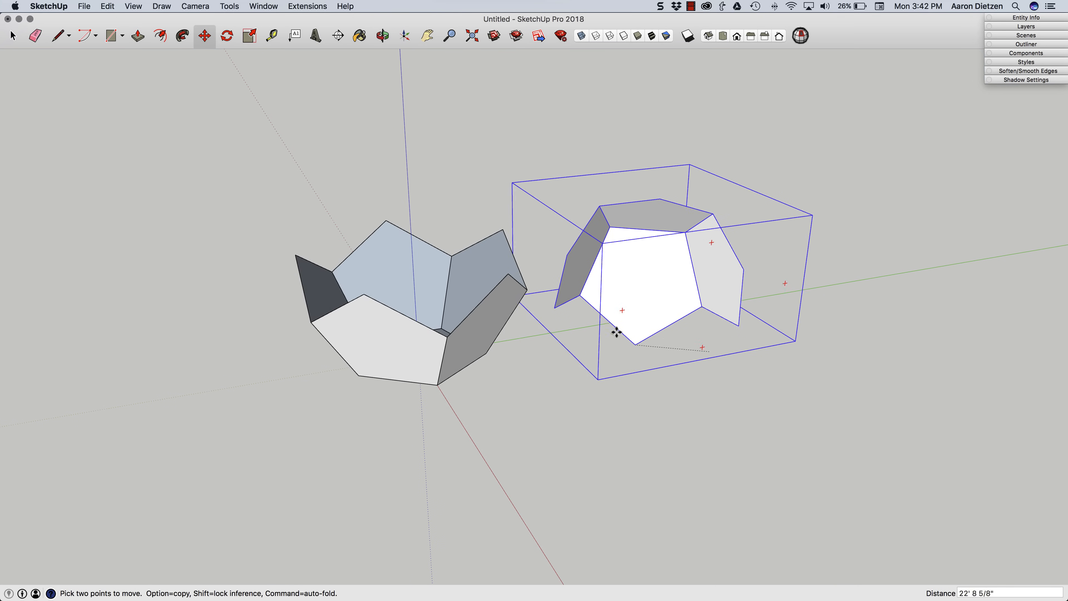
pyautogui.moveTo(616, 332); pyautogui.dragTo(448, 338)
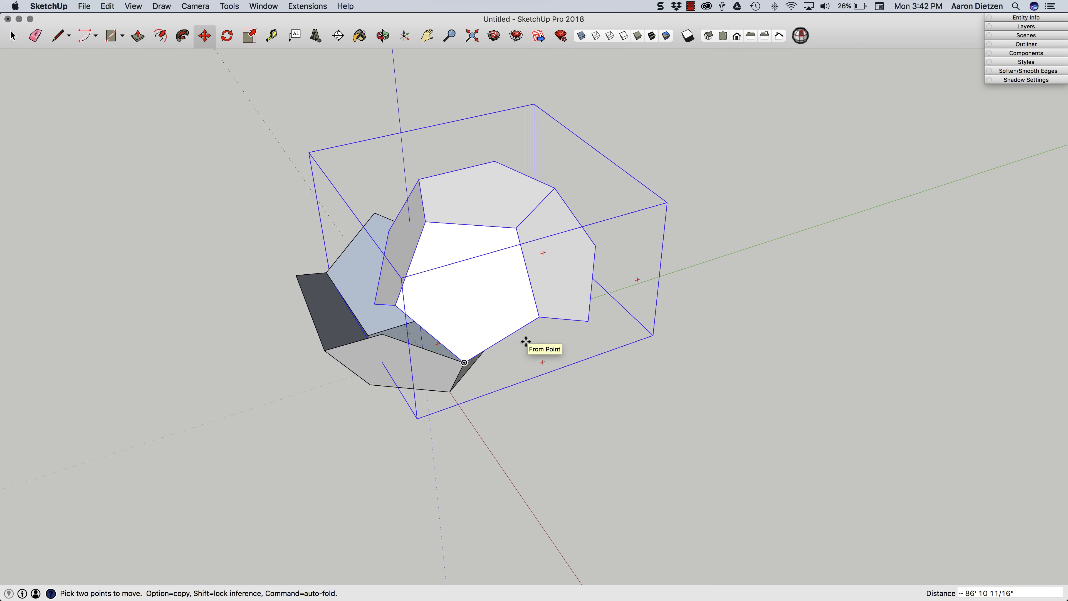
pyautogui.click(226, 35)
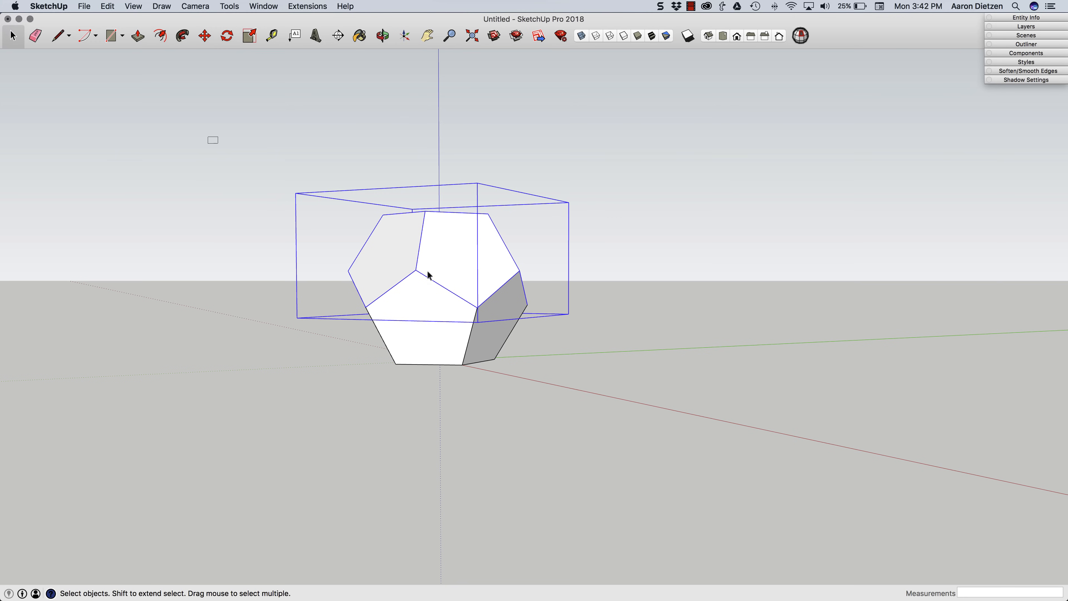
# Explode both bowl halves so the dodecahedron becomes one set of loose joined faces.
pyautogui.rightClick(428, 276)
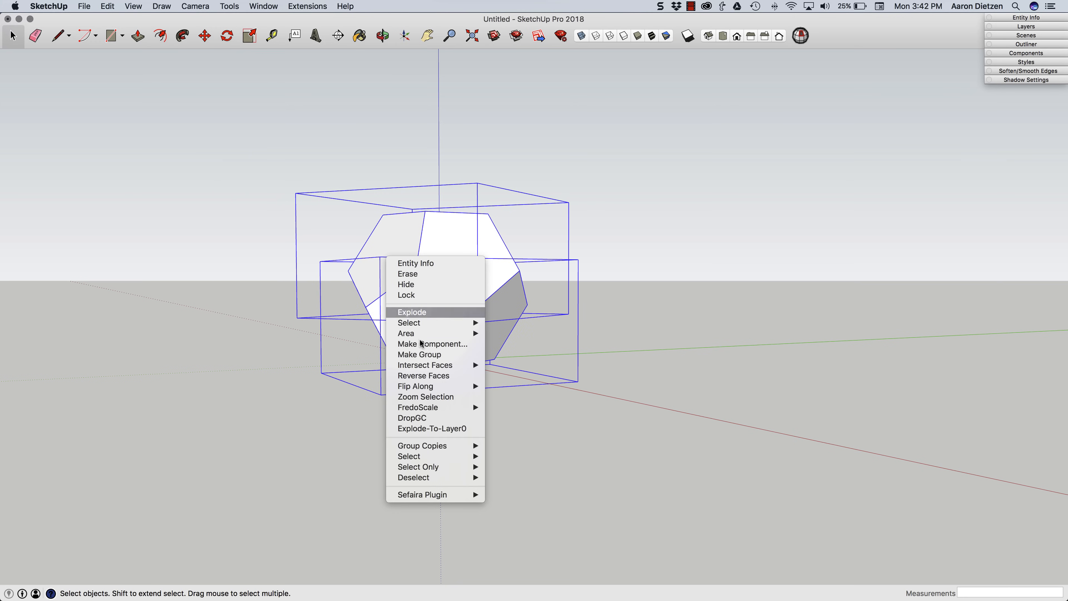
pyautogui.click(411, 312)
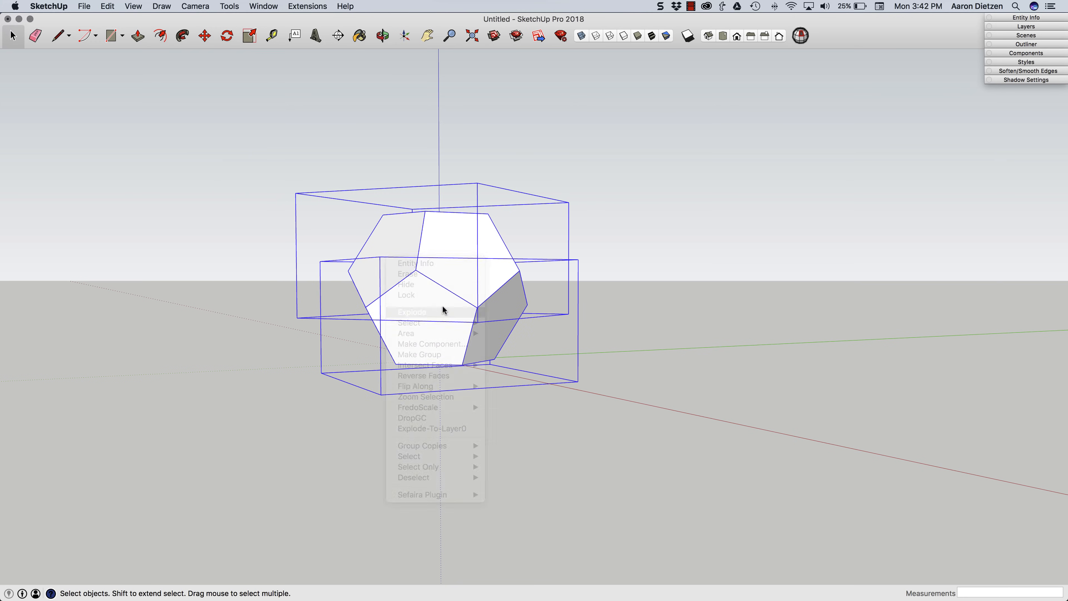
pyautogui.click(412, 312)
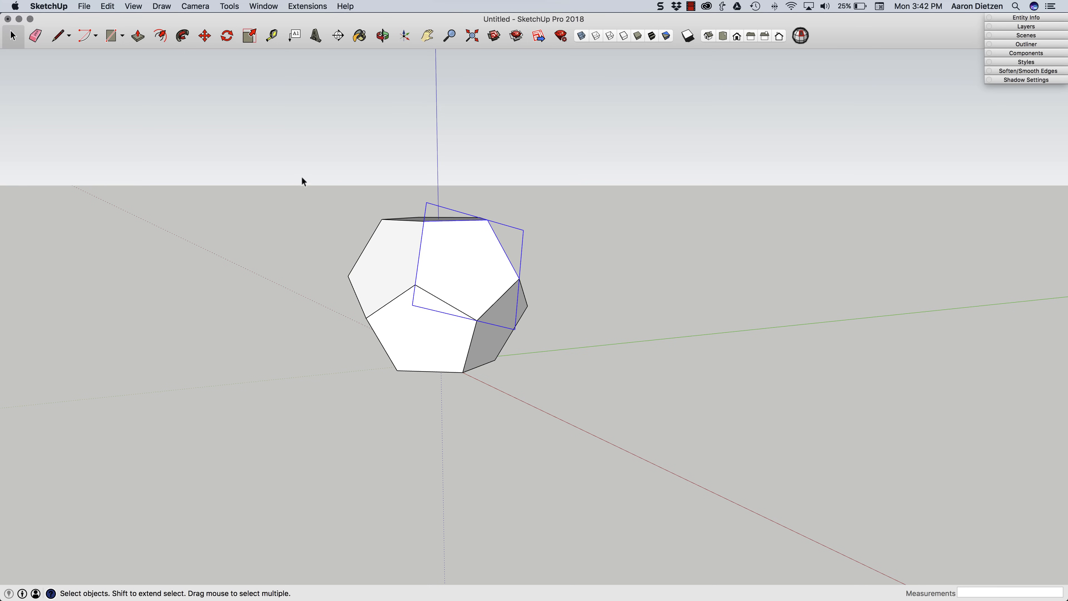
pyautogui.rightClick(441, 289)
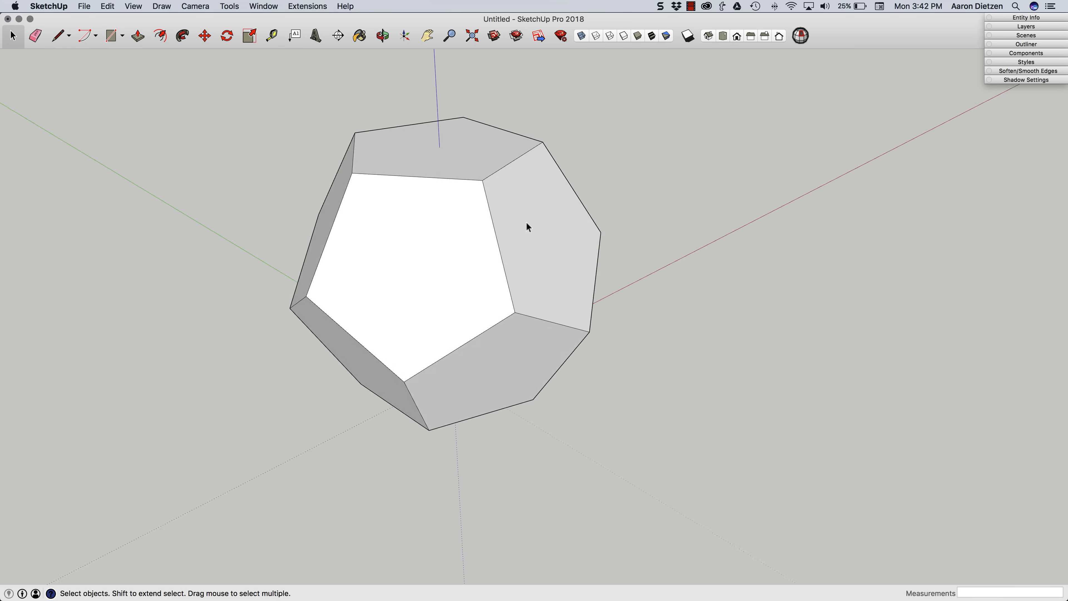
pyautogui.click(204, 36)
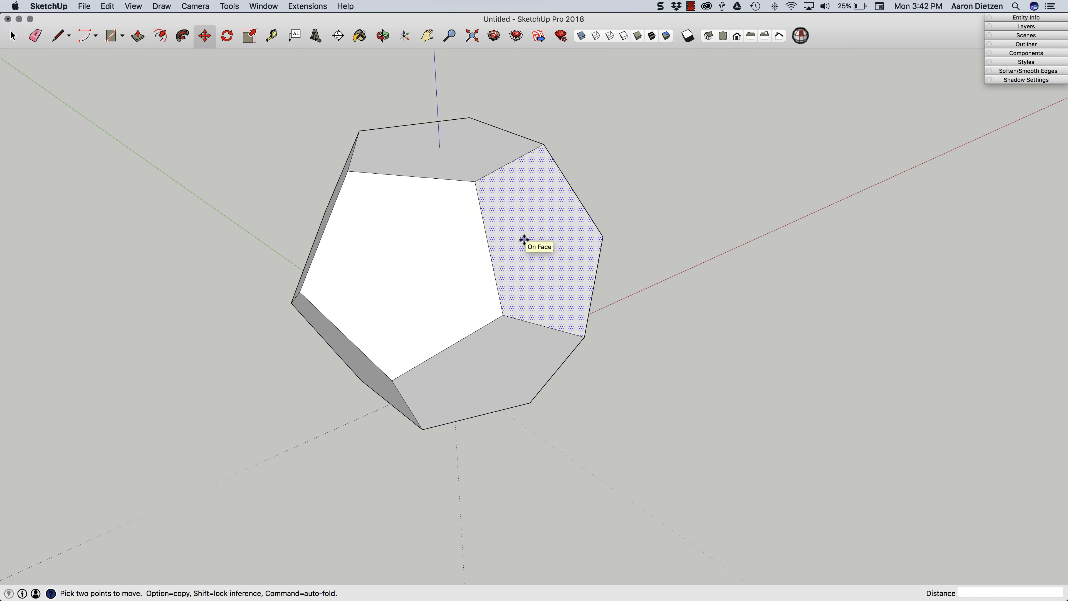
pyautogui.moveTo(523, 239); pyautogui.dragTo(255, 259)
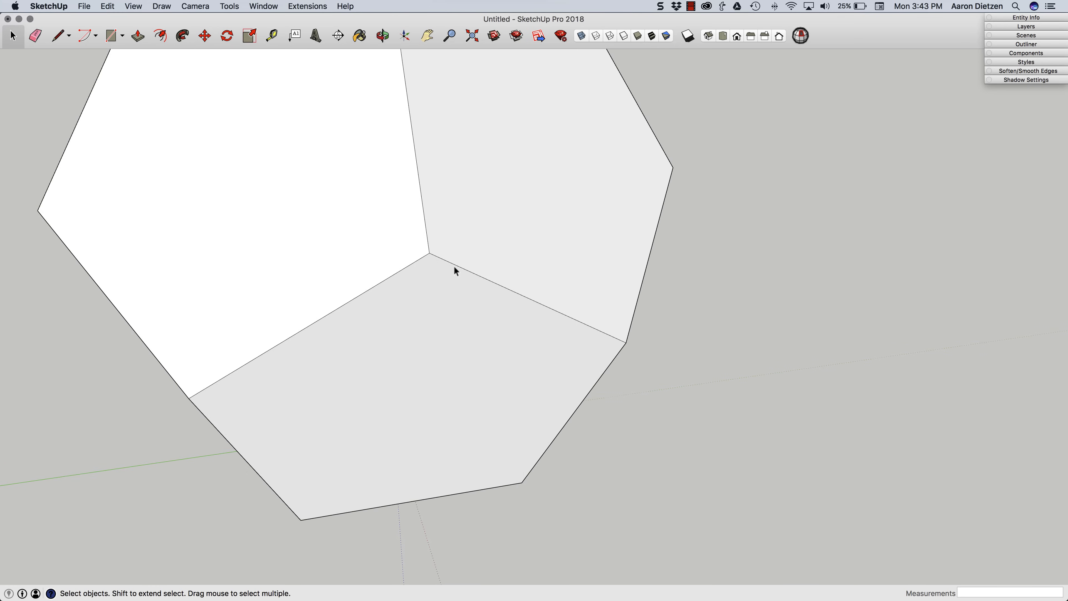
pyautogui.scroll(-3)
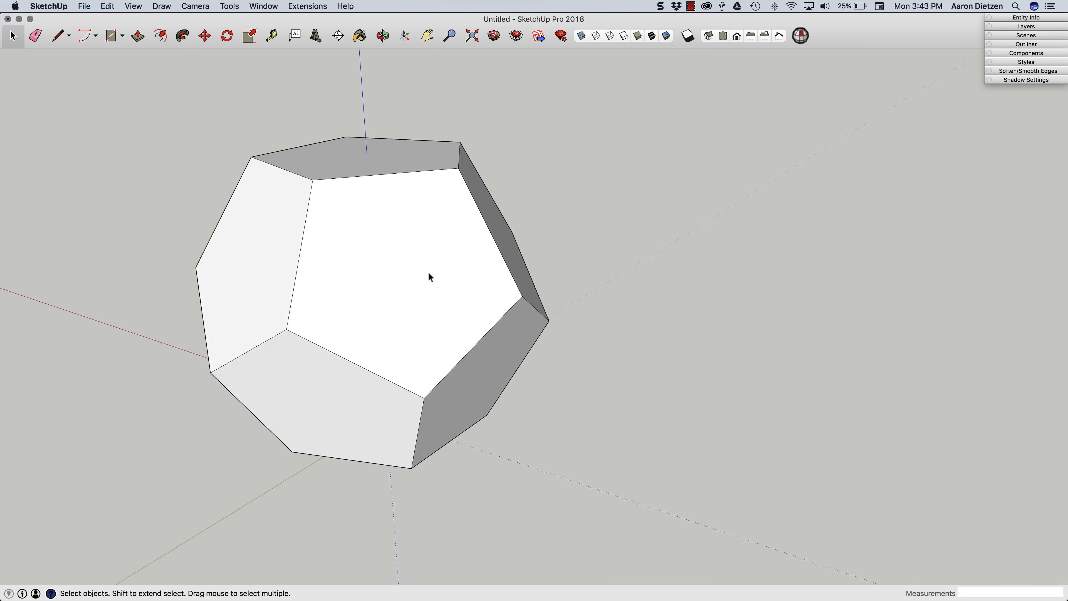